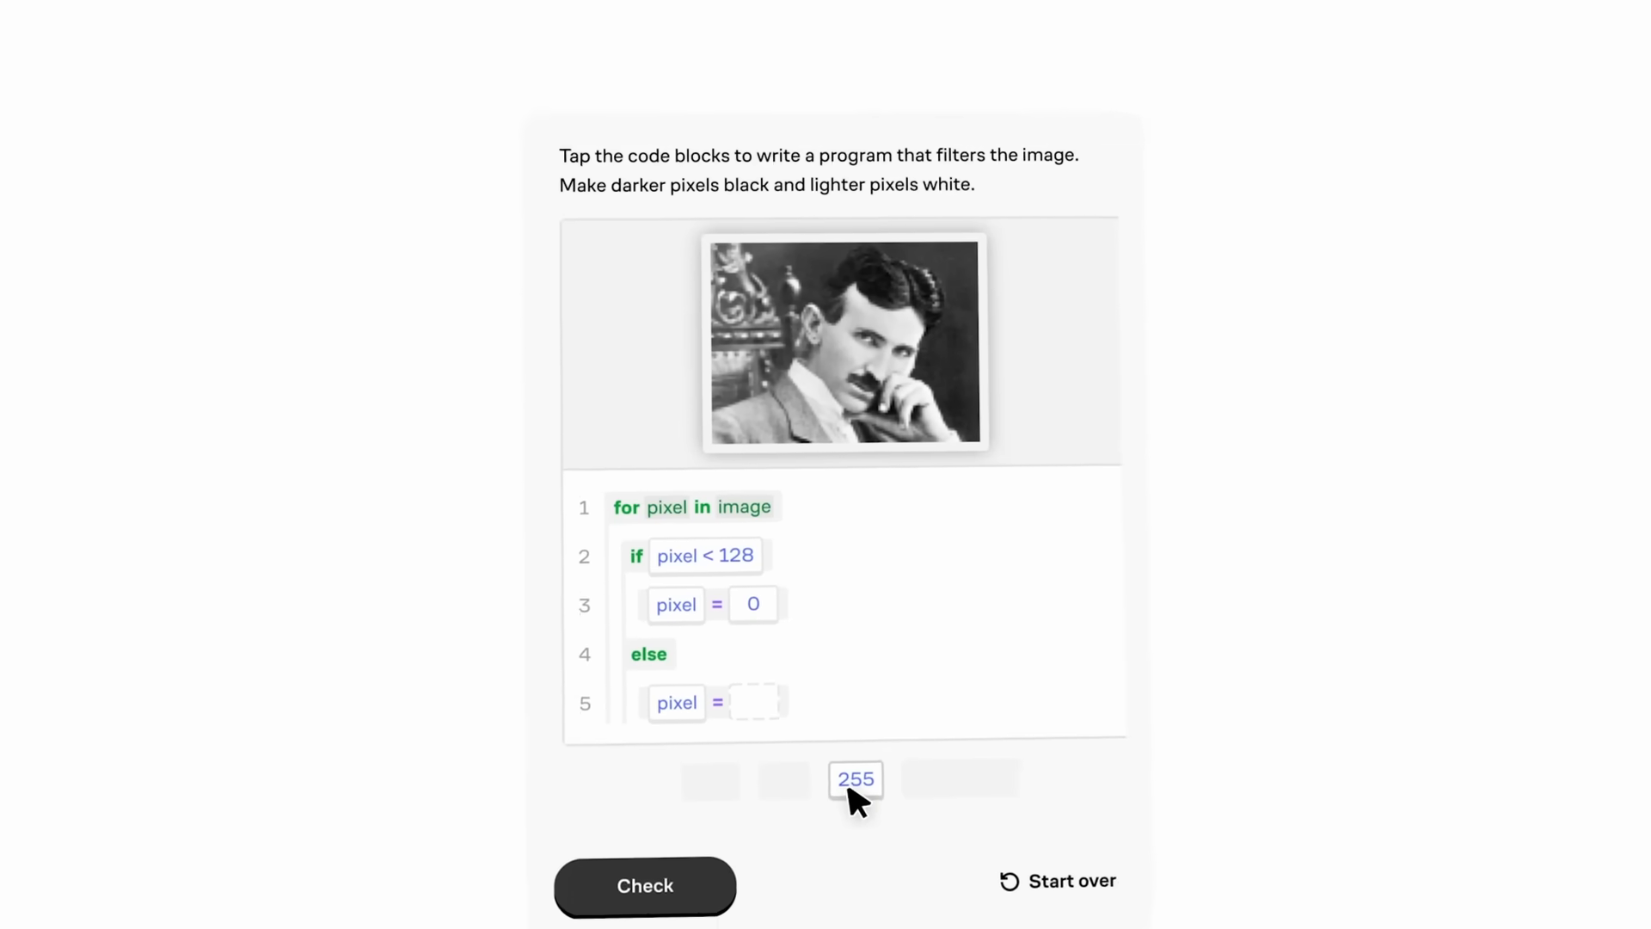
Put 255 in the else line, set the 4s output to 1, and check the answer.
left_click(855, 778)
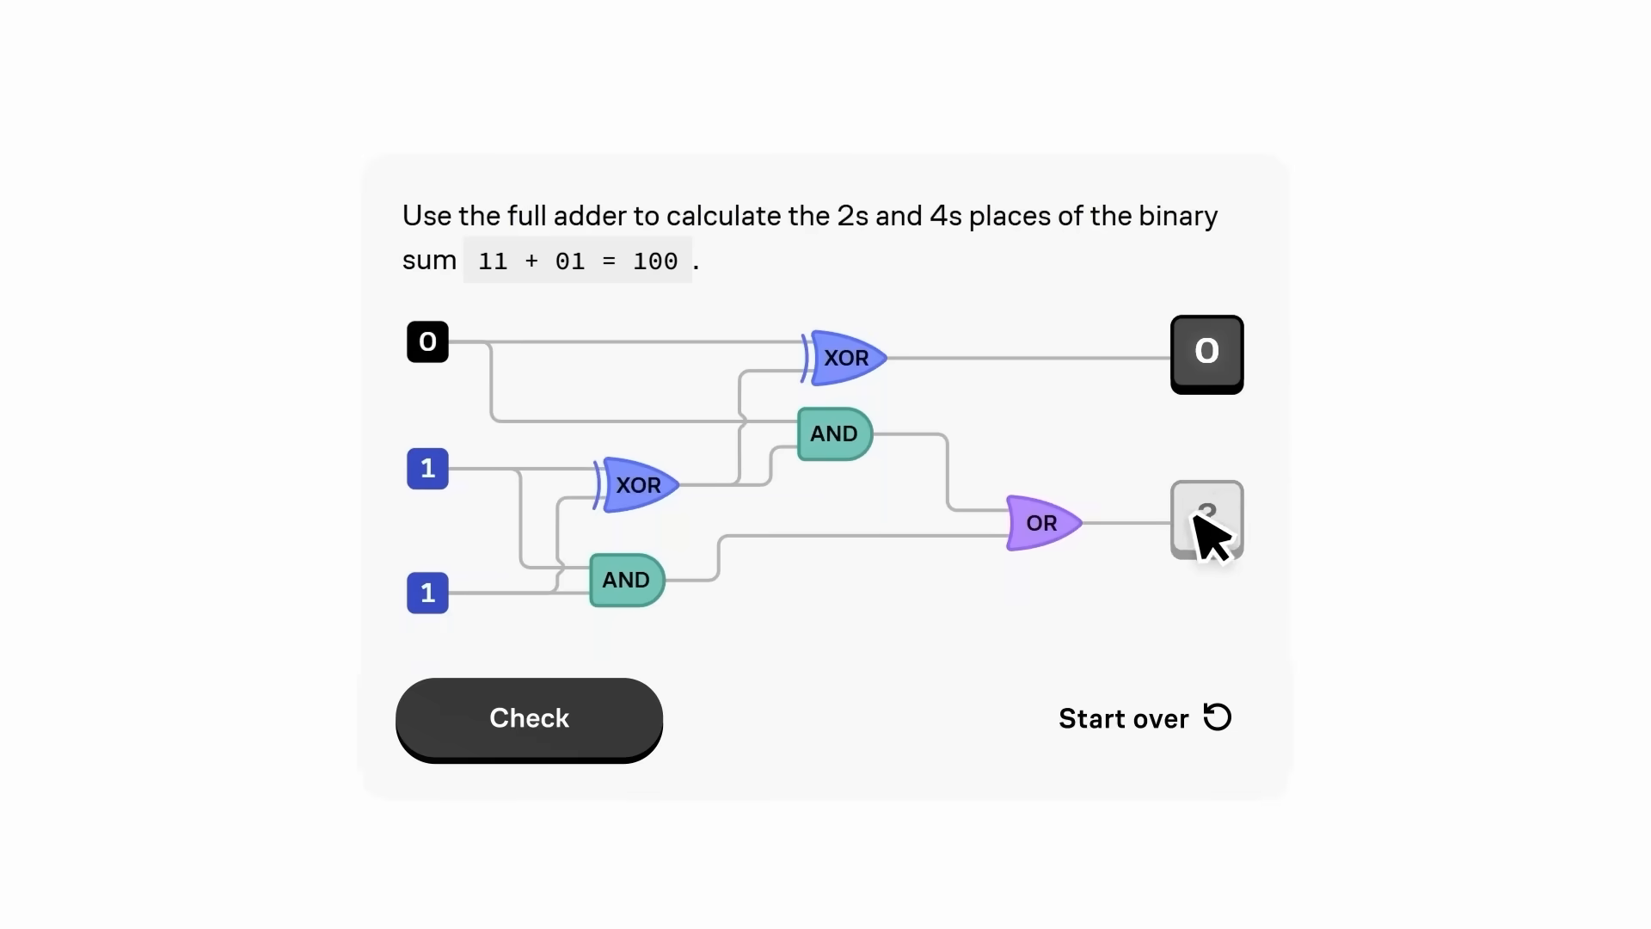
left_click(529, 717)
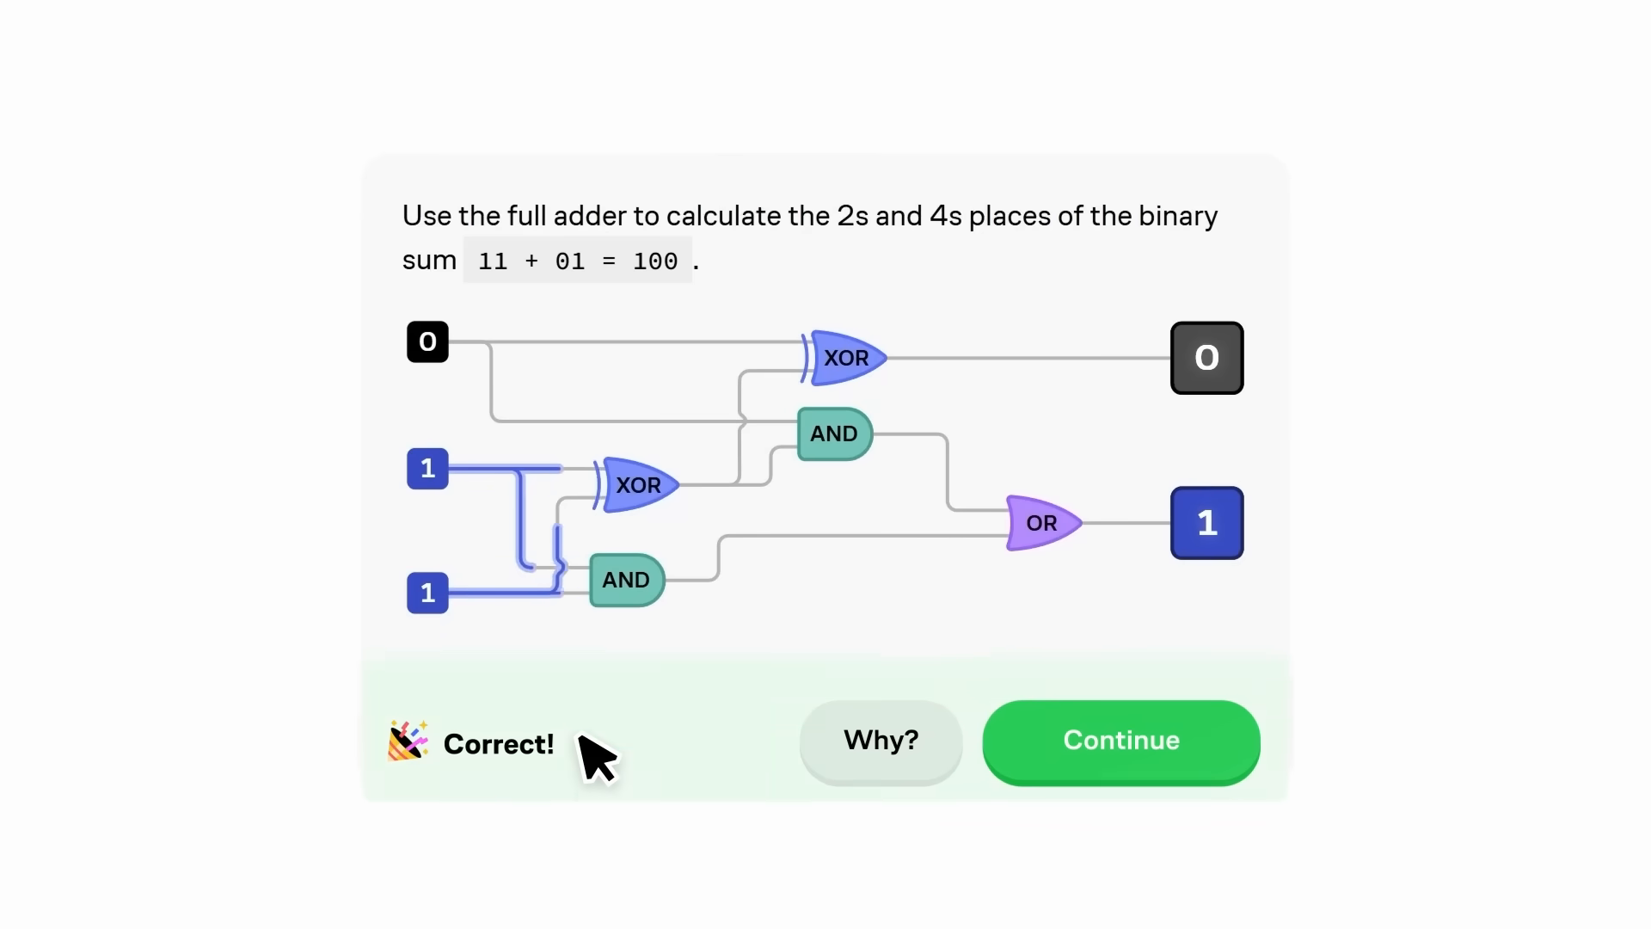
left_click(1119, 740)
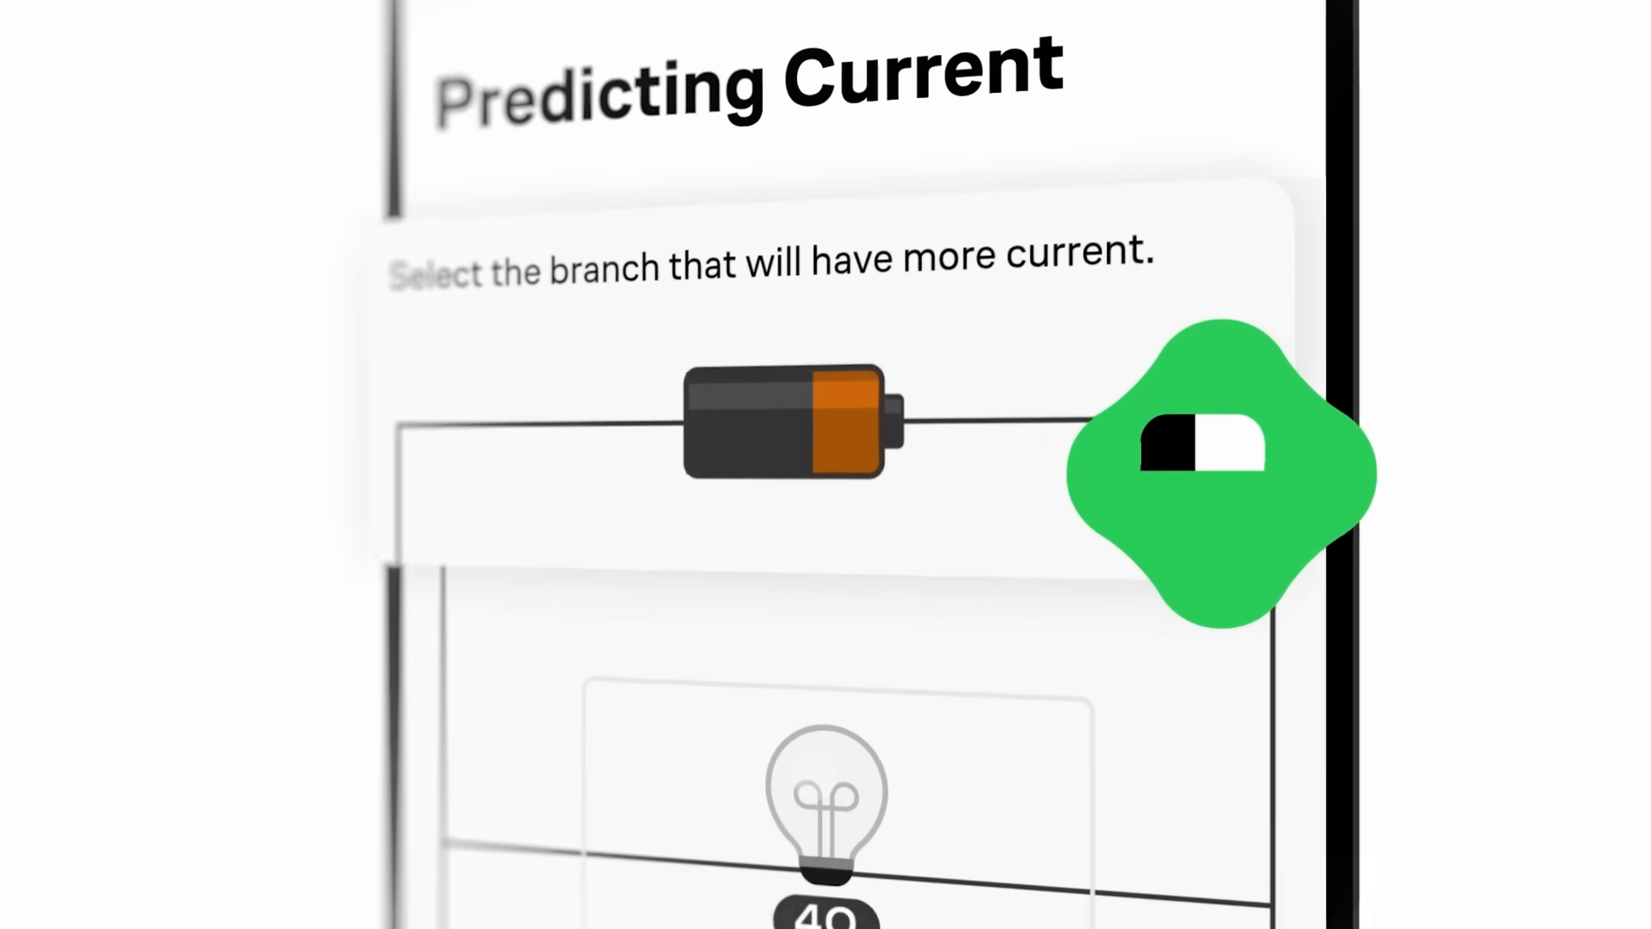
left_click(825, 431)
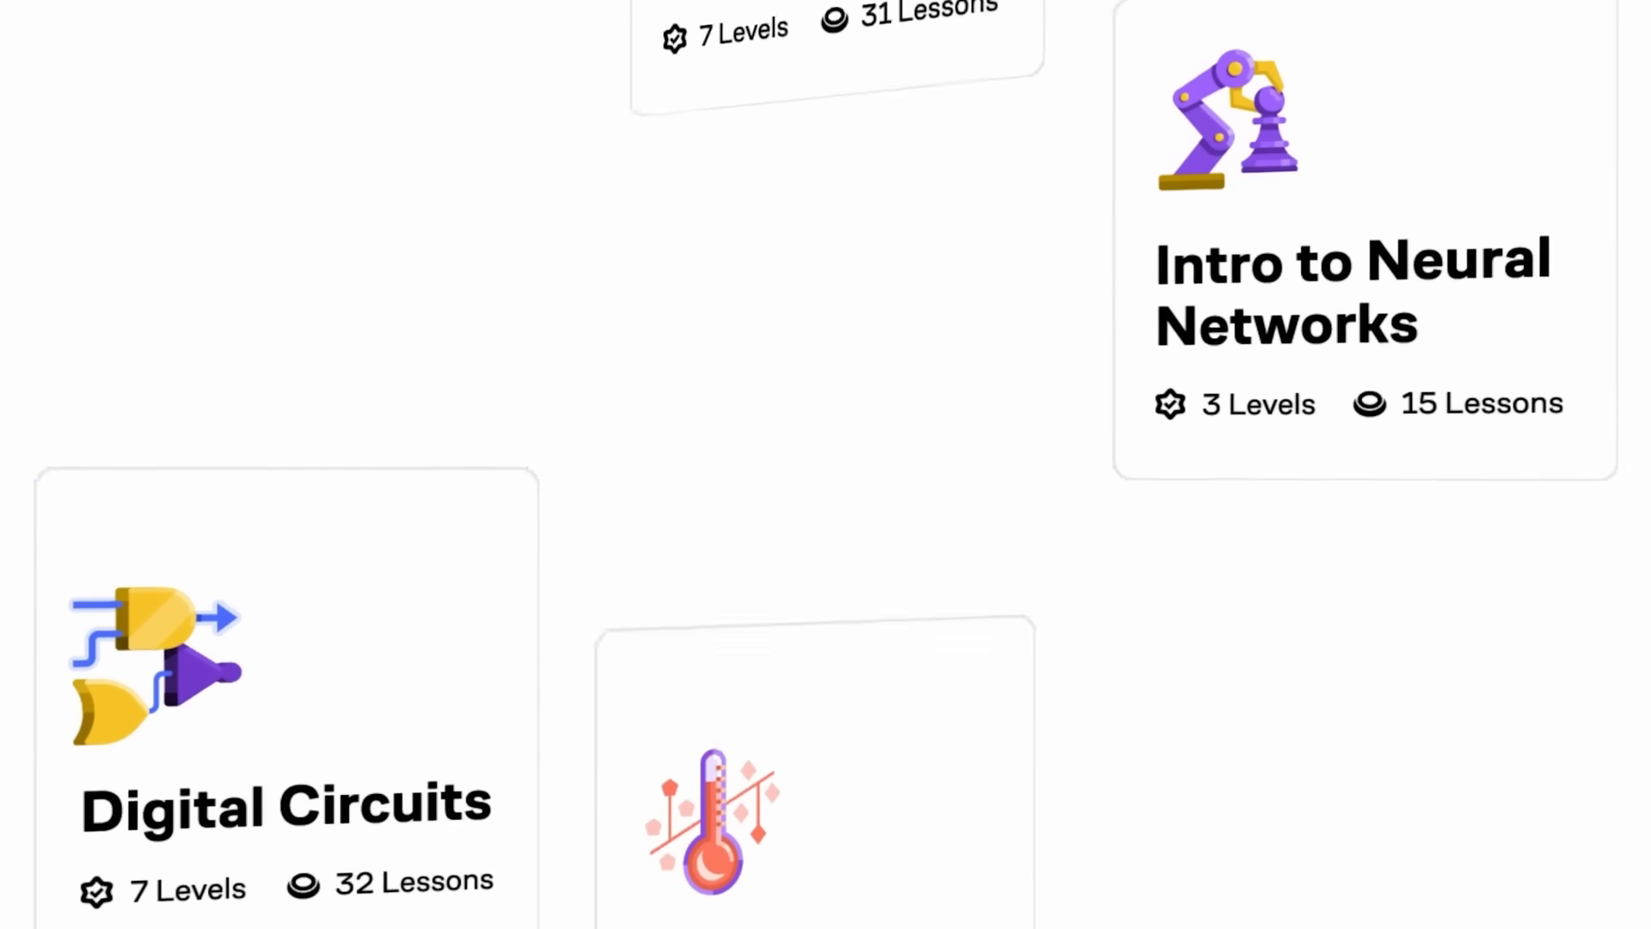
scroll("down", 3)
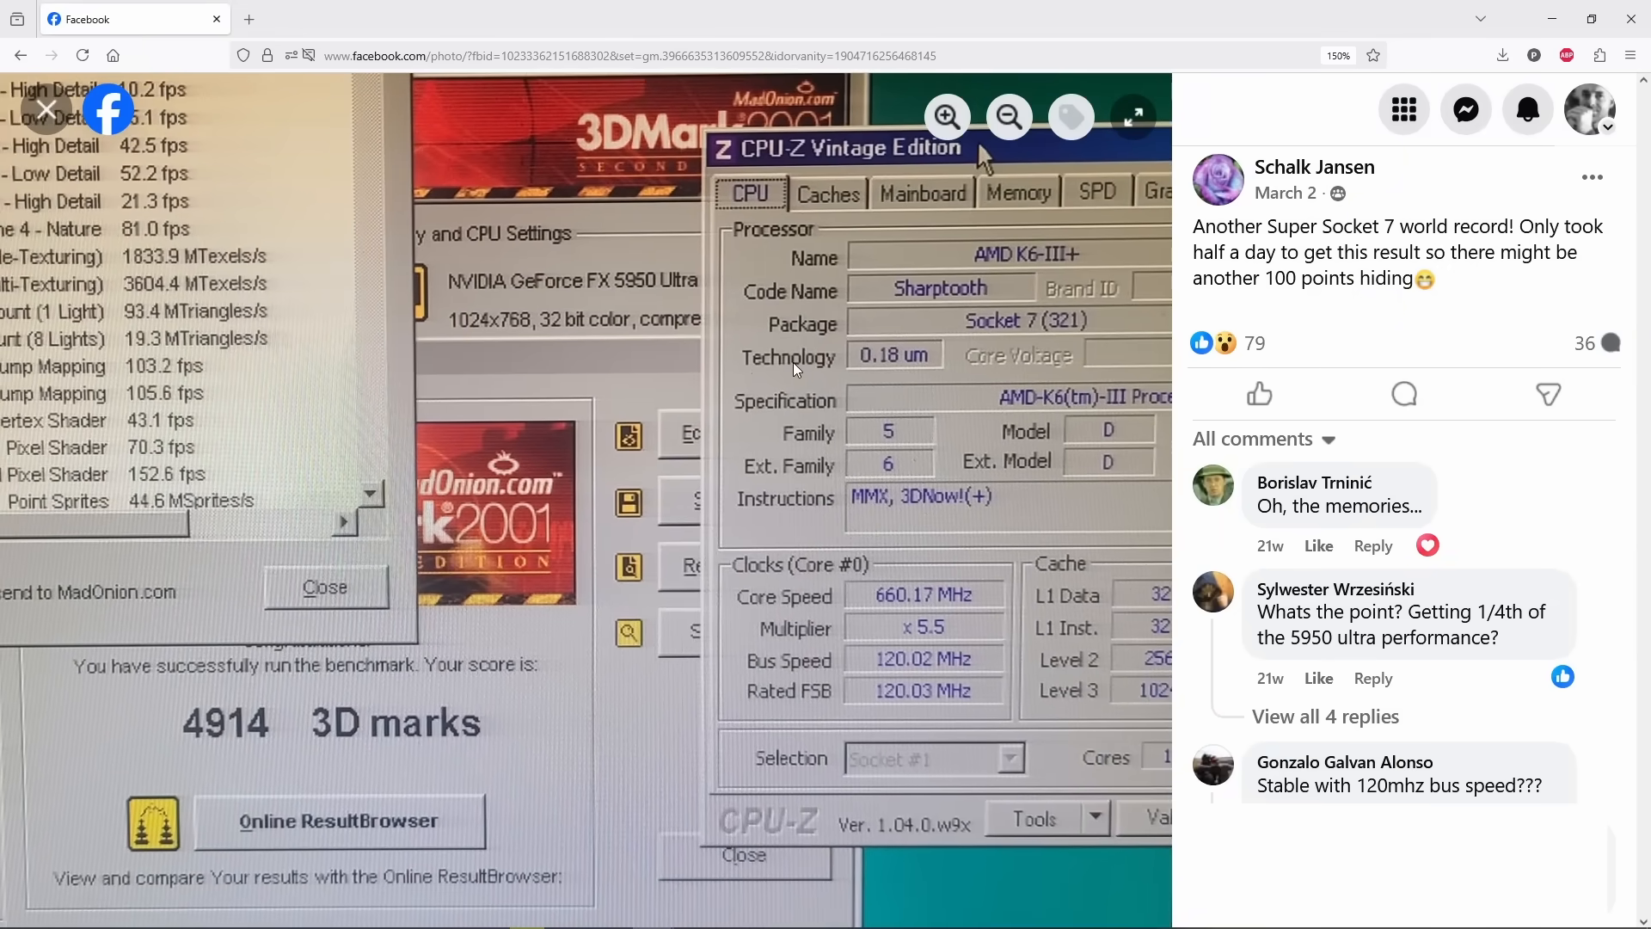
mouse_move(1052, 266)
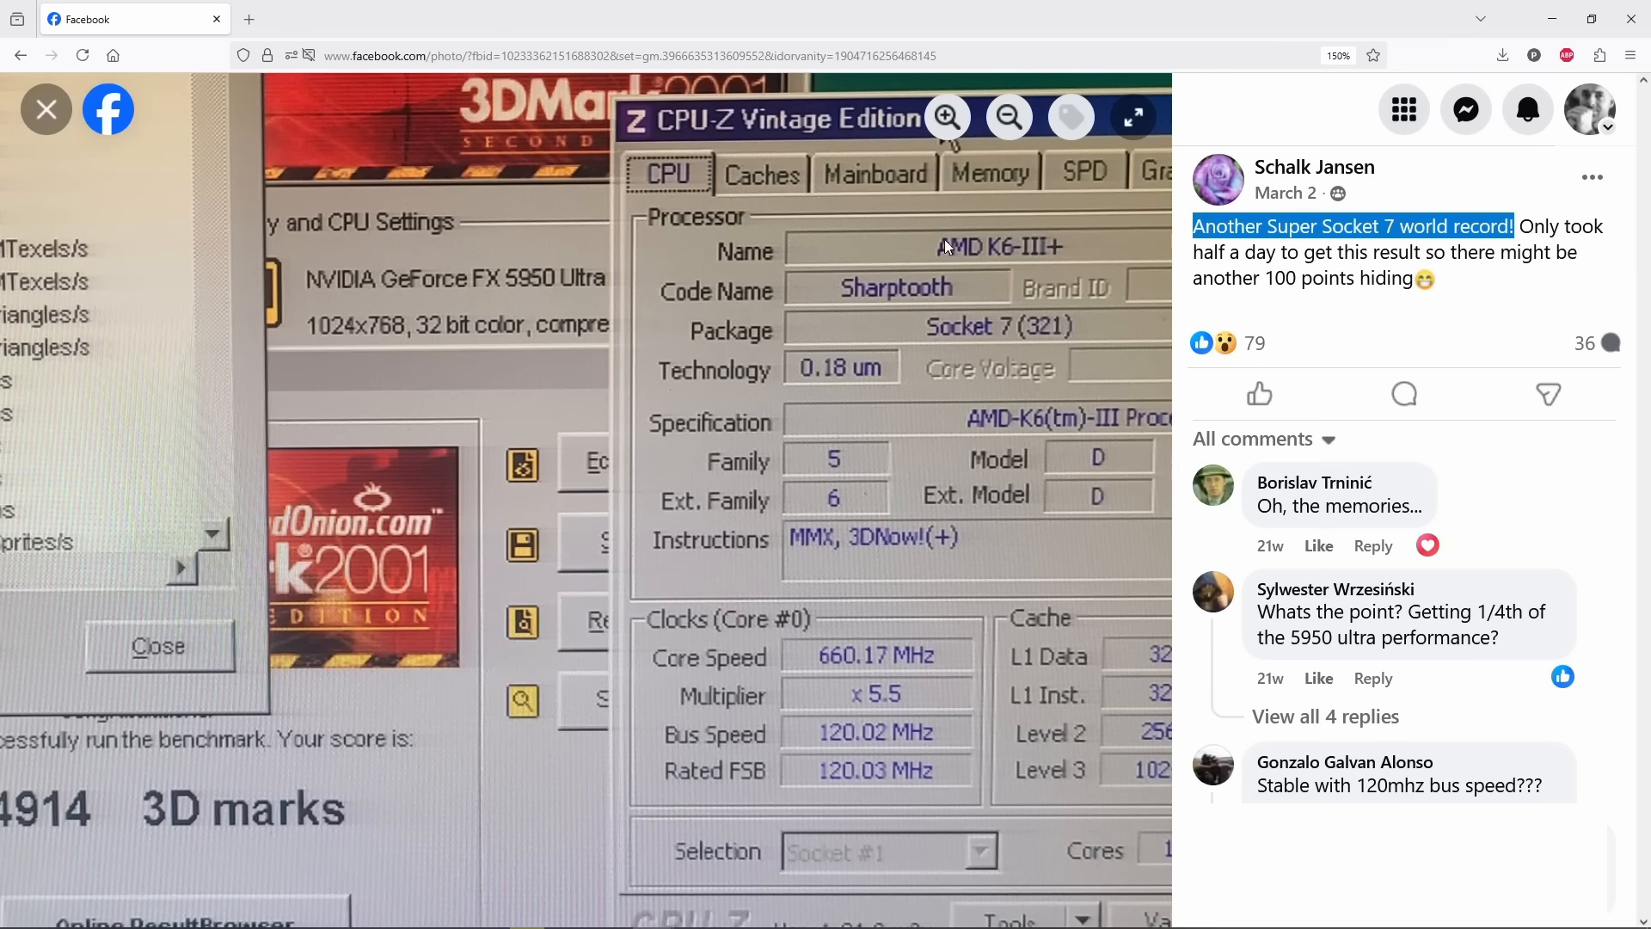
mouse_move(855, 644)
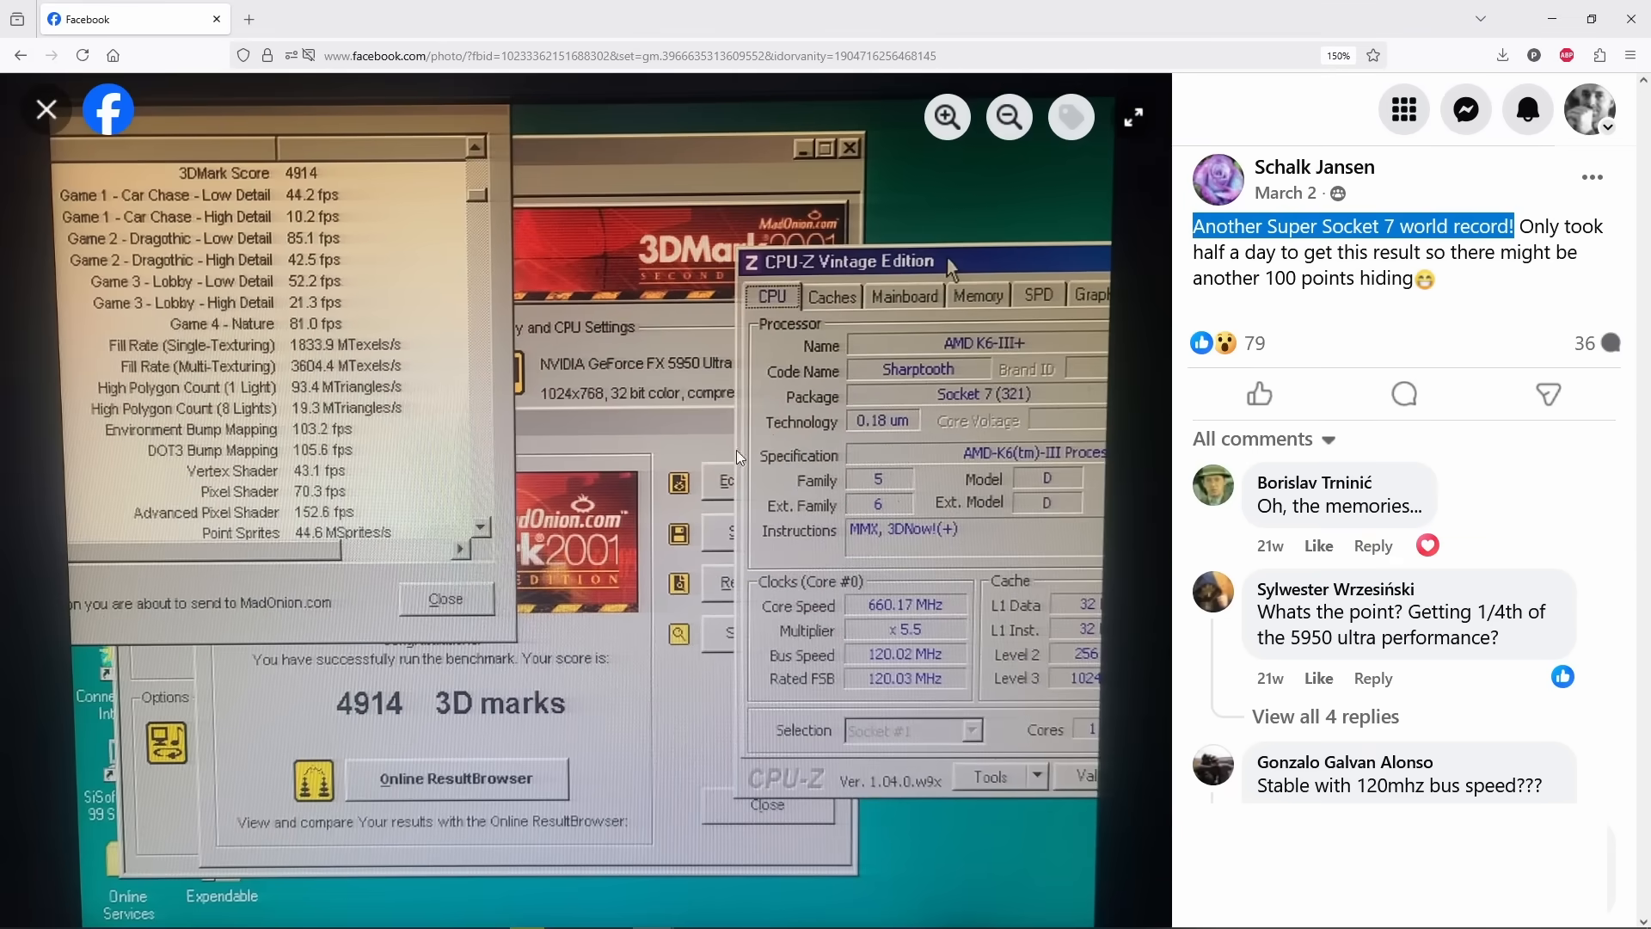
left_click(946, 117)
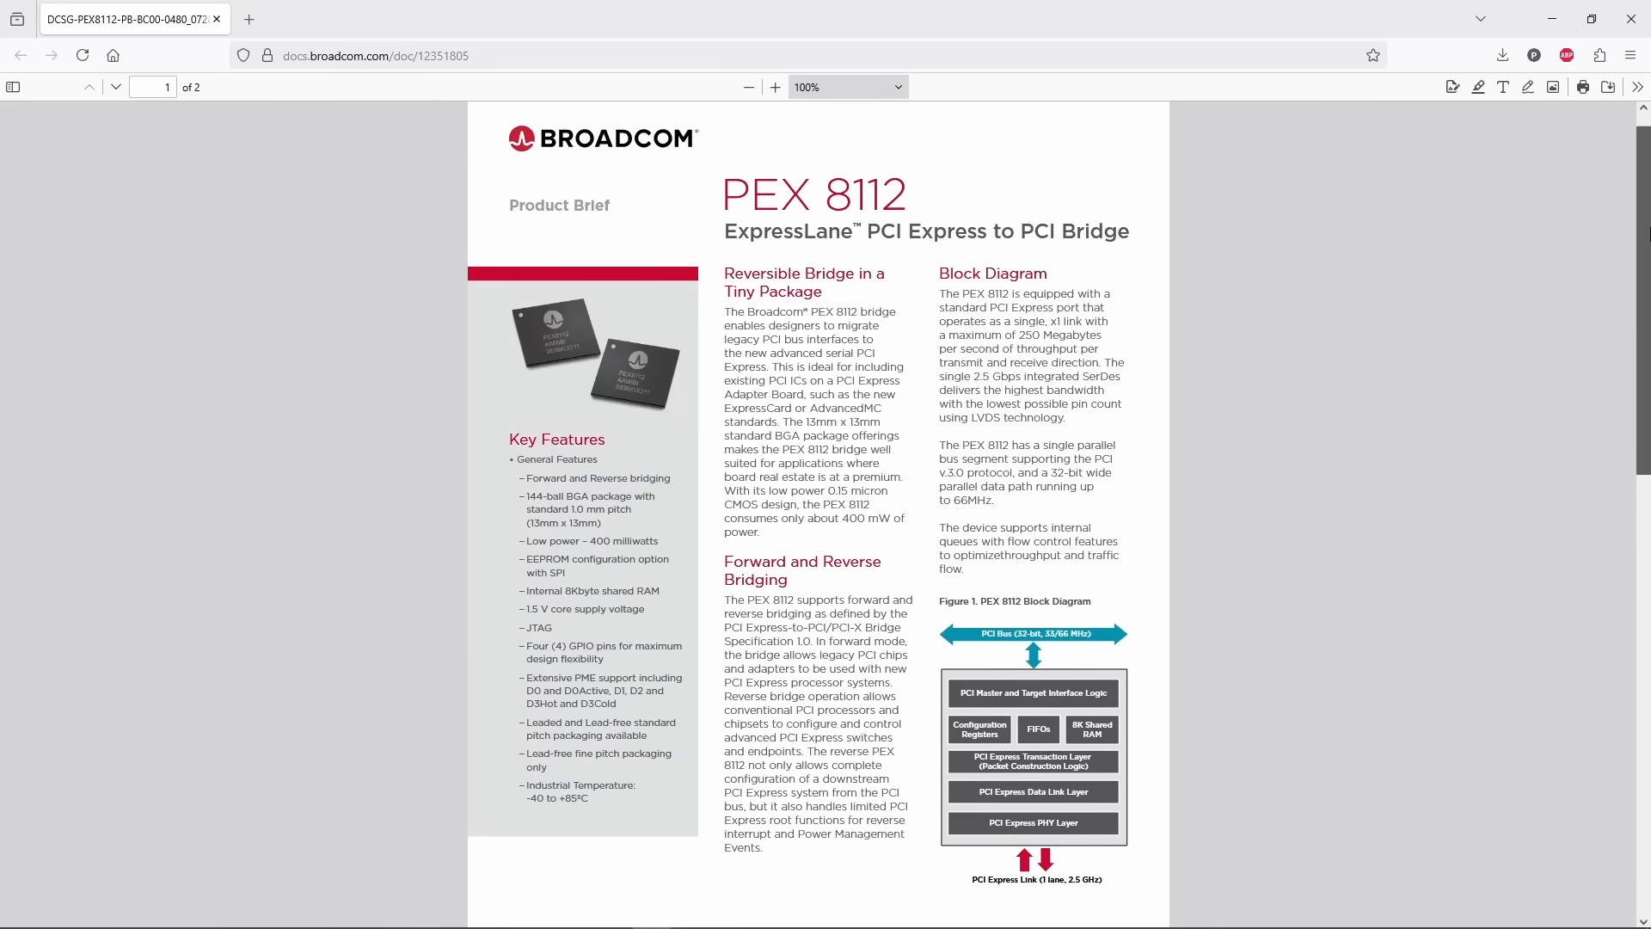
scroll("down", 3)
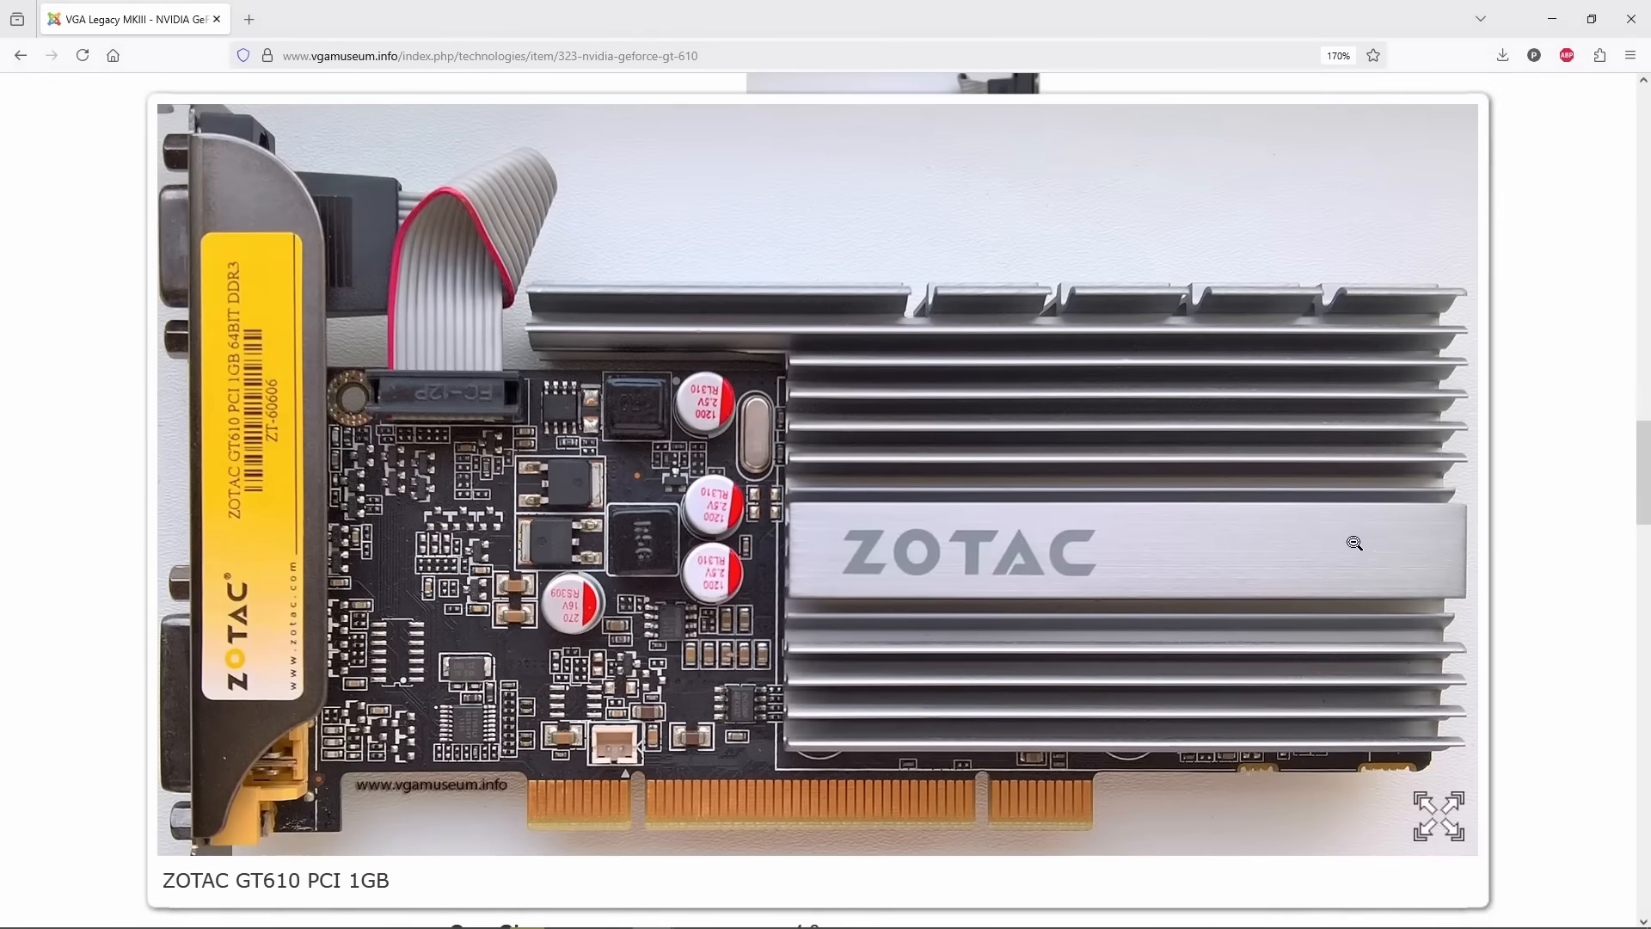
Scroll the GT610 PCI 1GB page and enlarge its second photo.
scroll("down", 3)
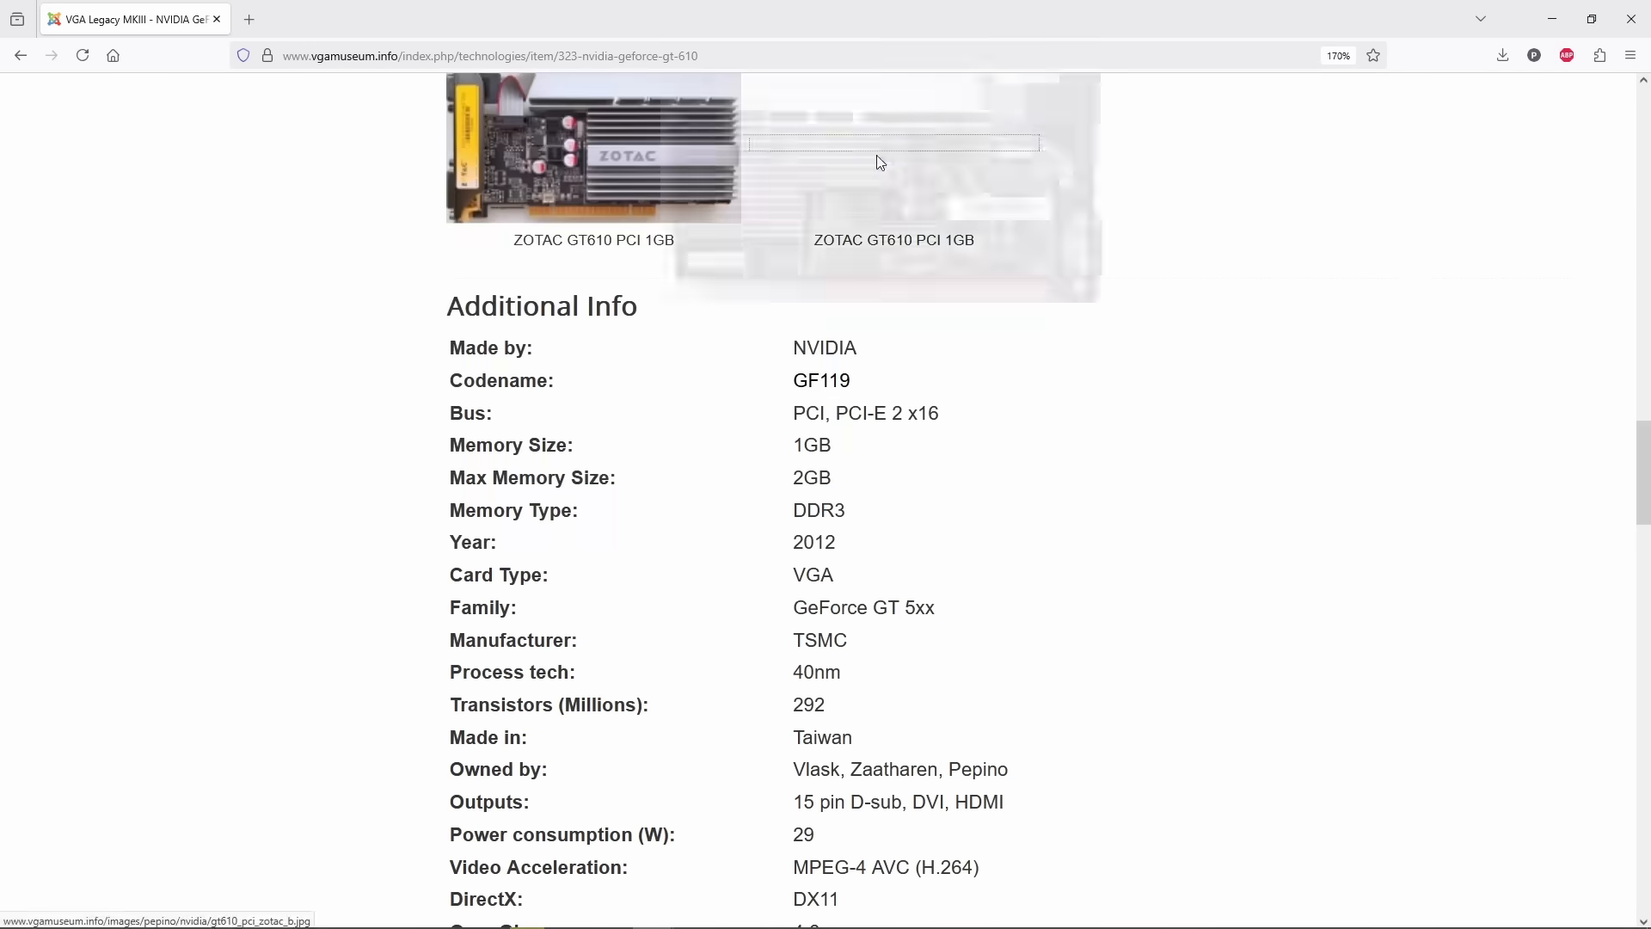
left_click(892, 158)
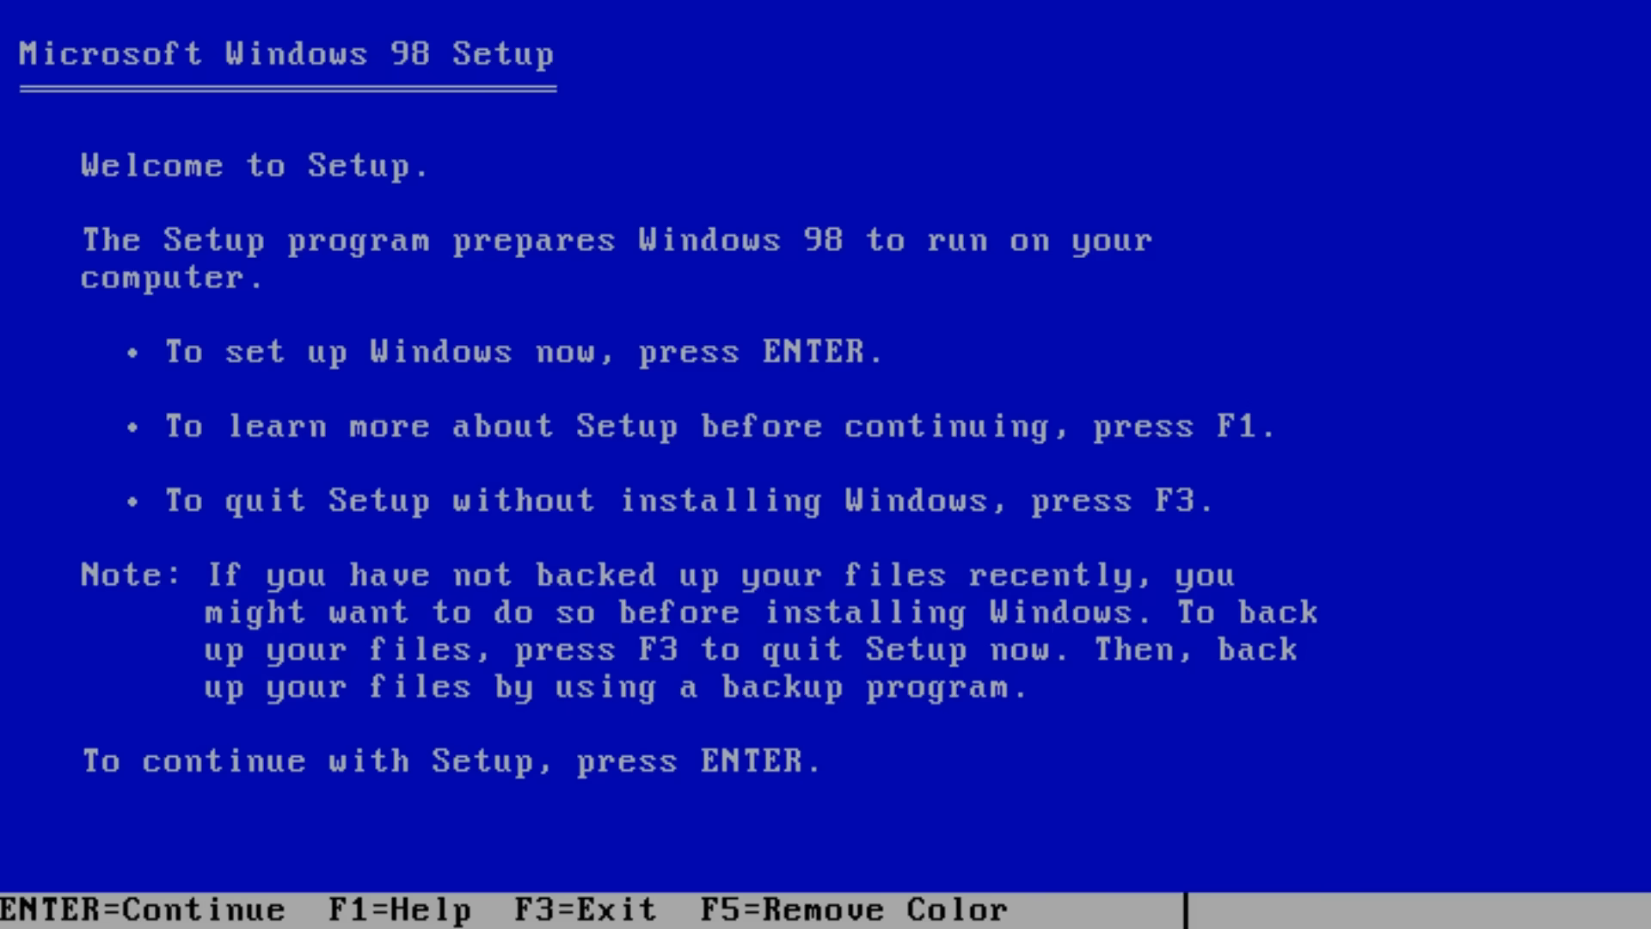
Run Setup with large disk support, finish the monitor driver install, and open My Computer.
key("enter")
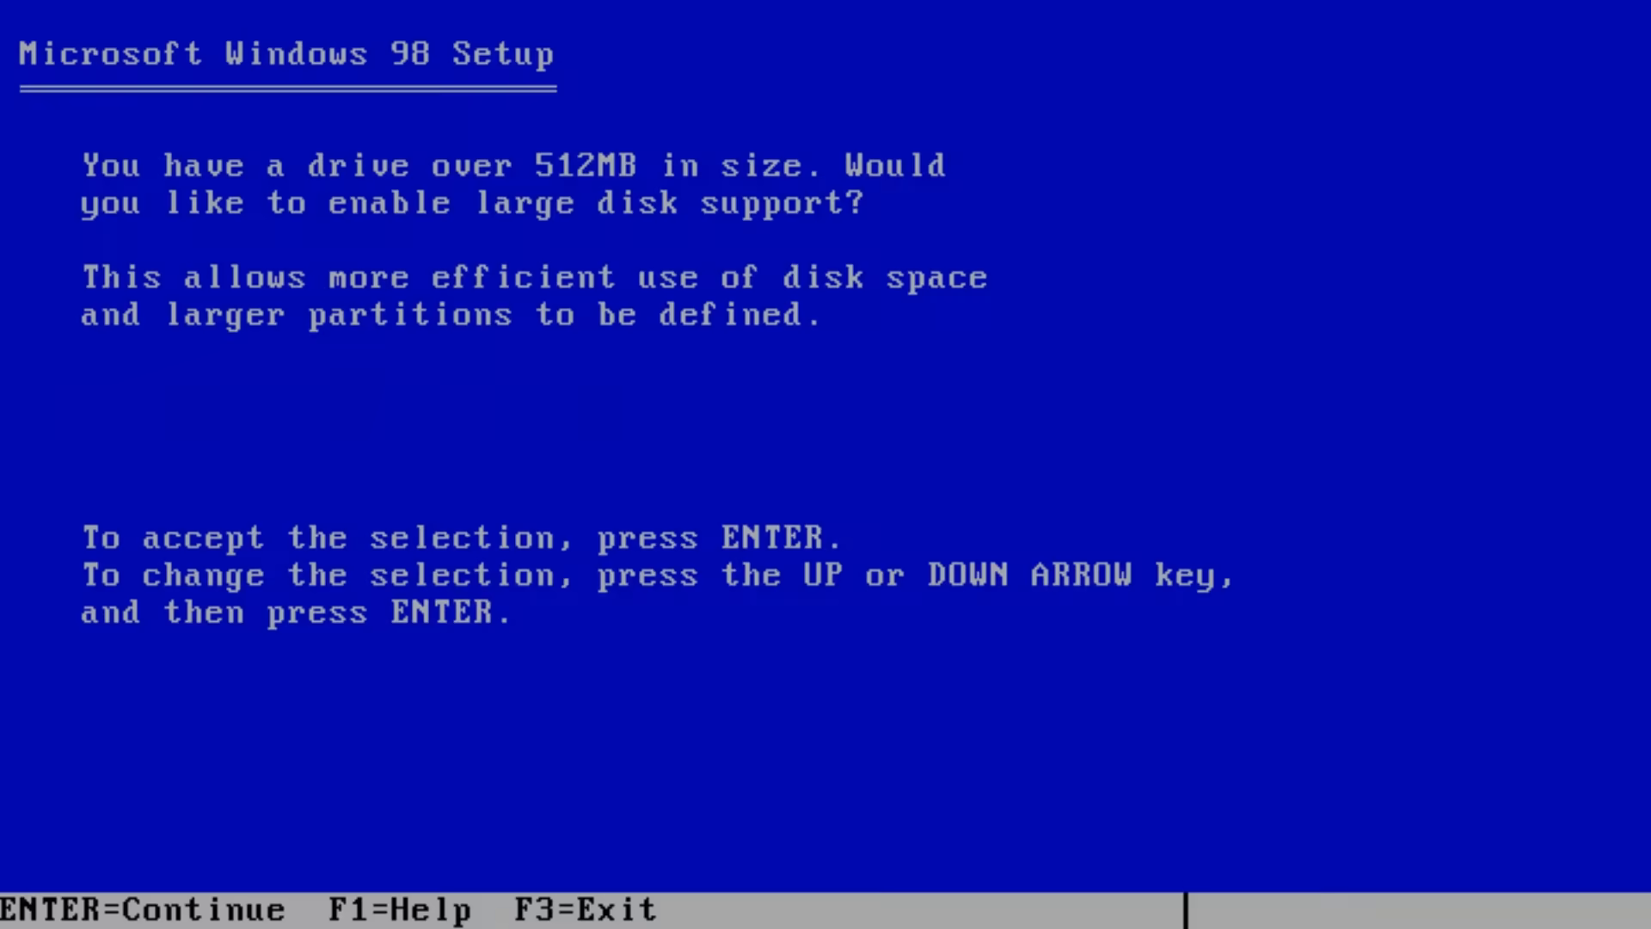
key("enter")
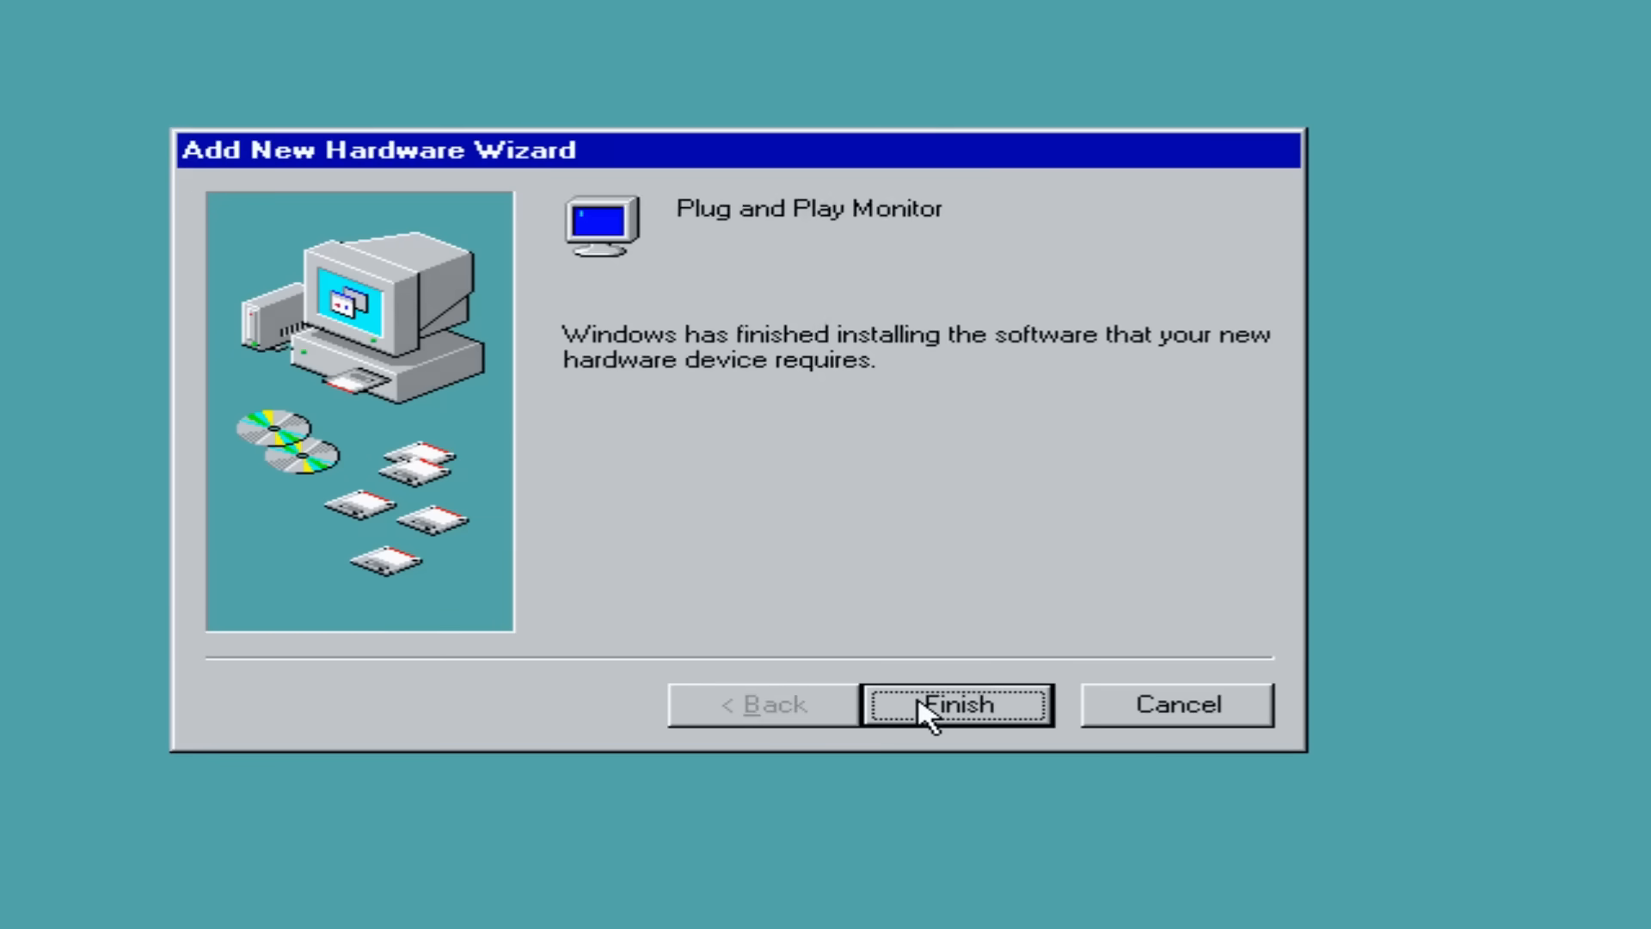
left_click(956, 704)
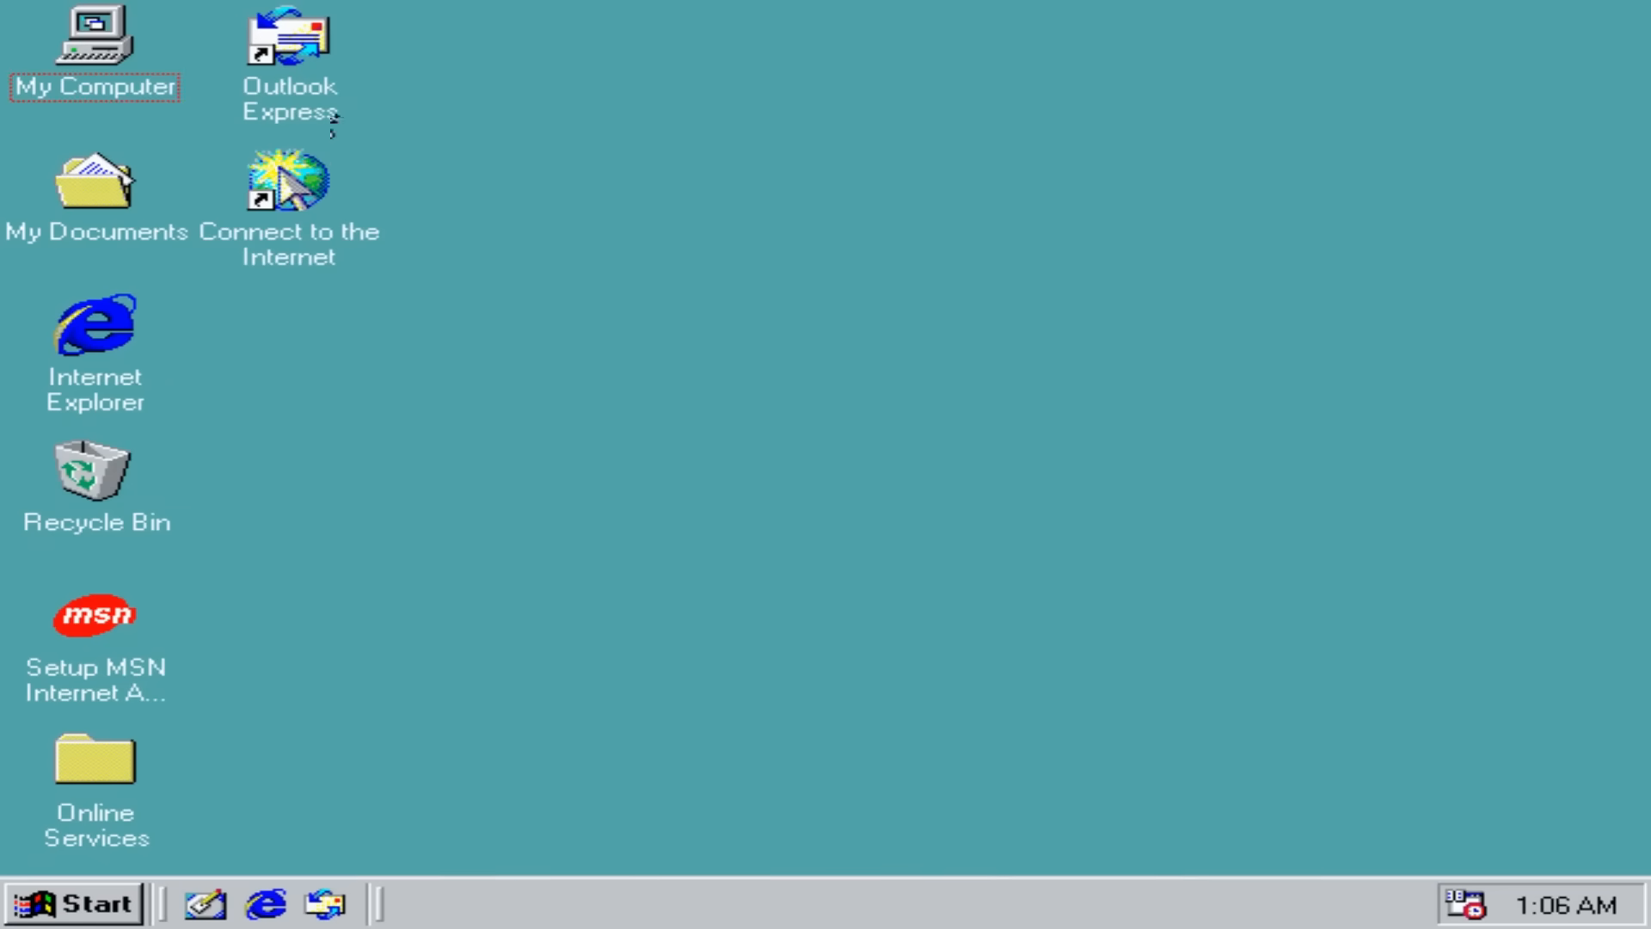
double_click(94, 50)
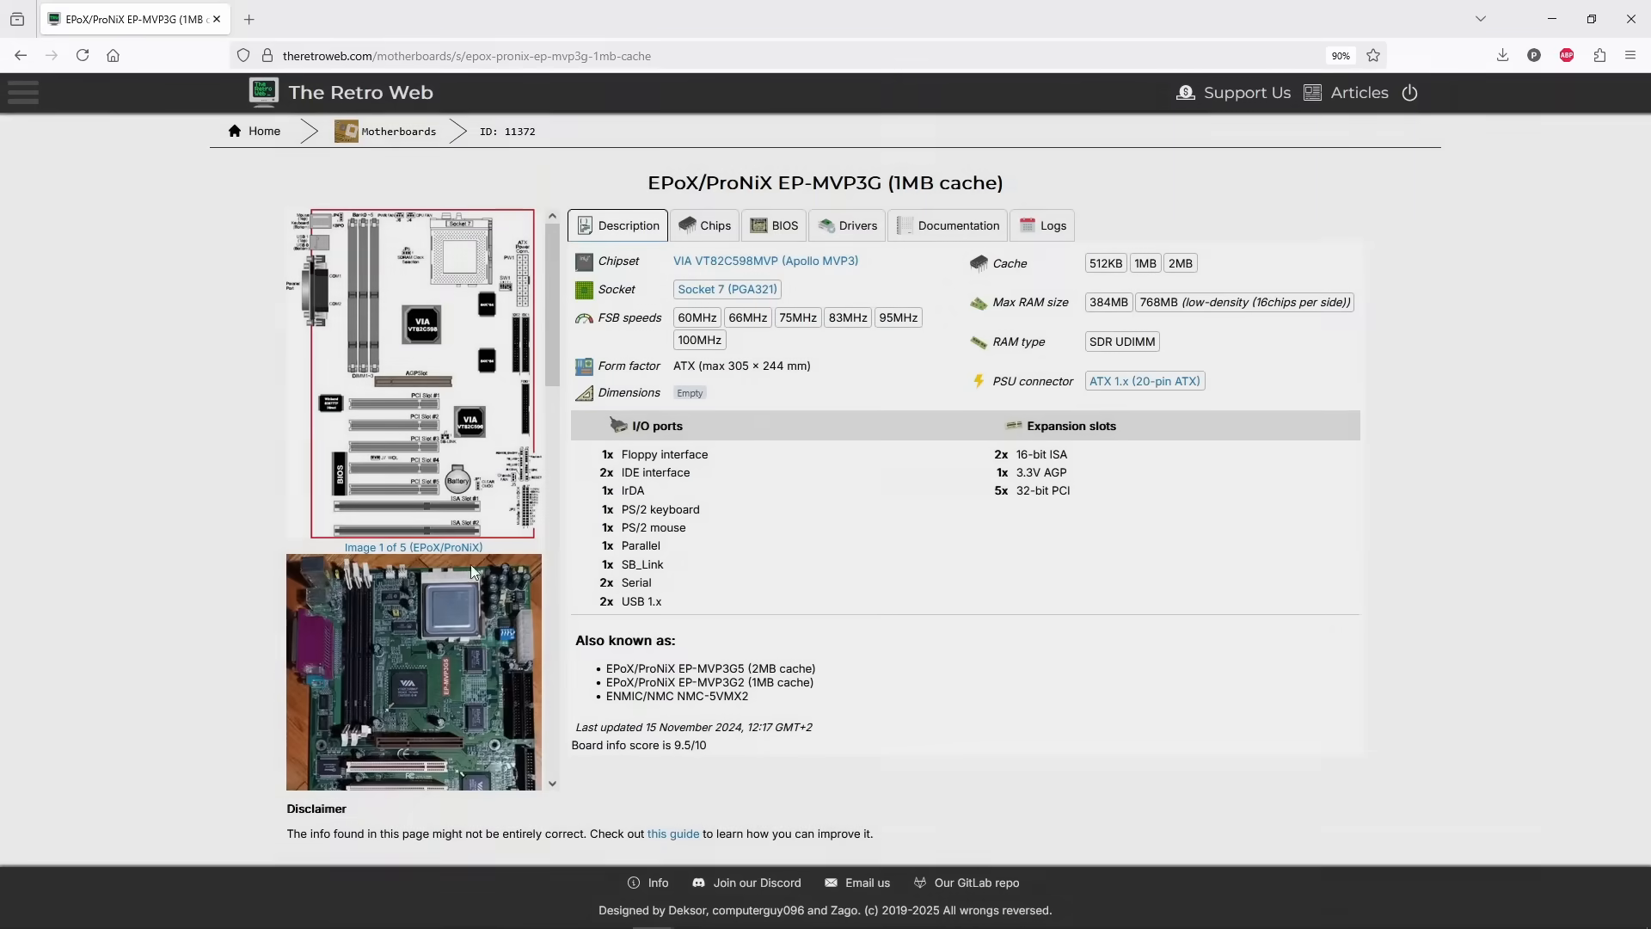
Enlarge the second EP-MVP3G board image in the gallery.
left_click(413, 670)
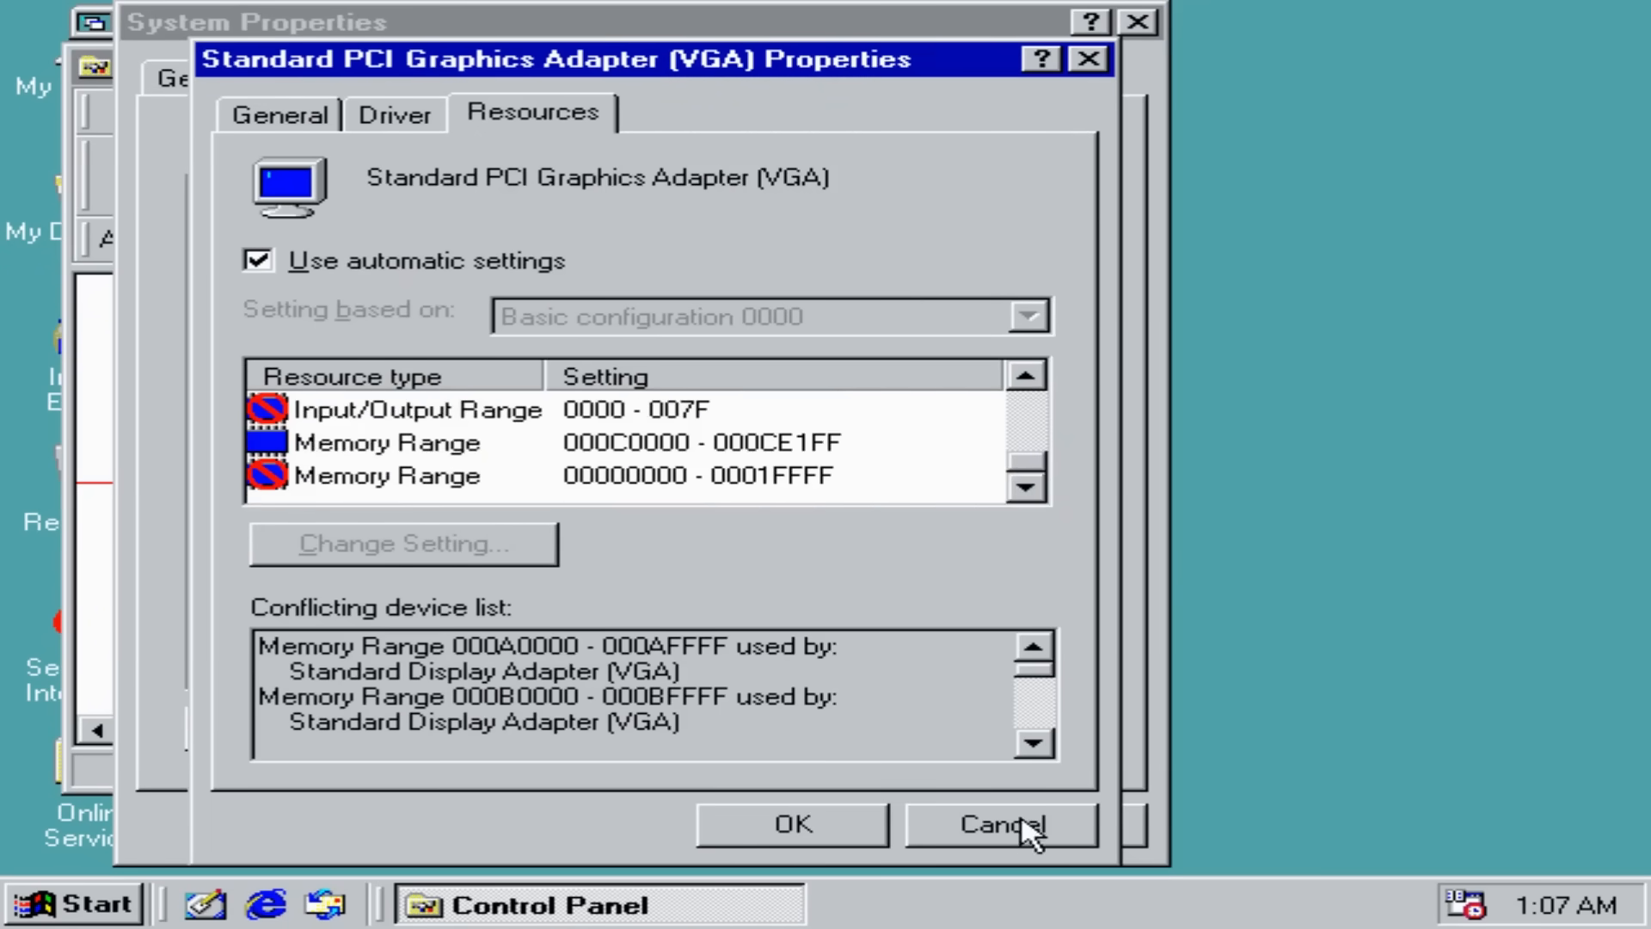
Remove the Standard PCI Graphics Adapter and finish the PCI-to-PCI bridge driver install.
left_click(996, 824)
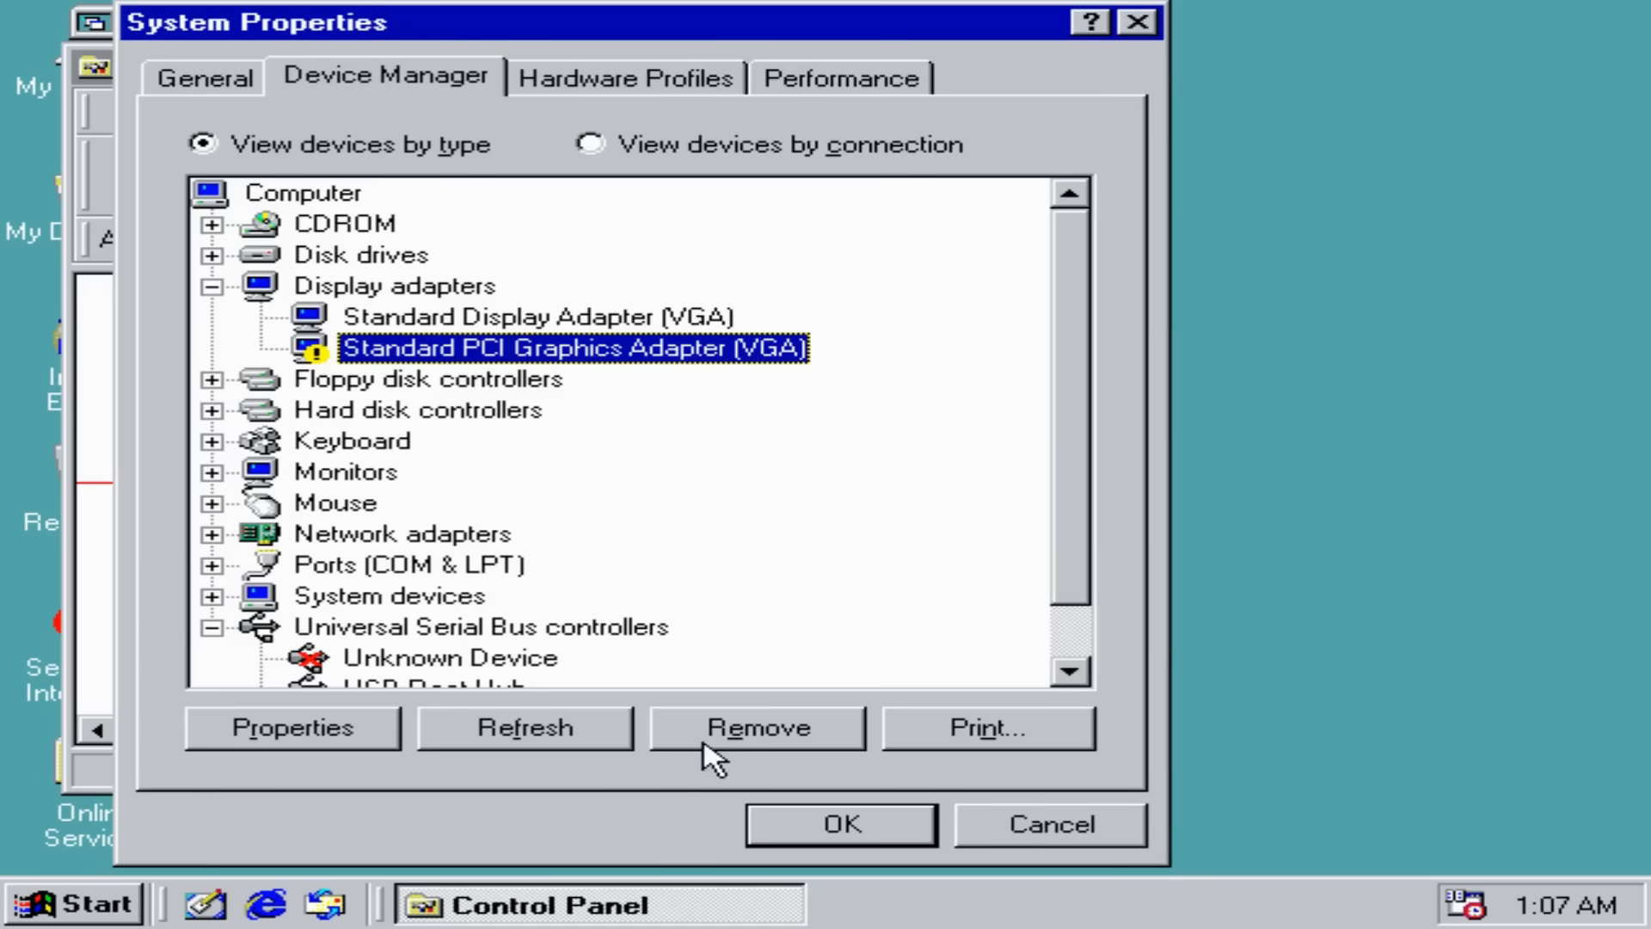
left_click(756, 728)
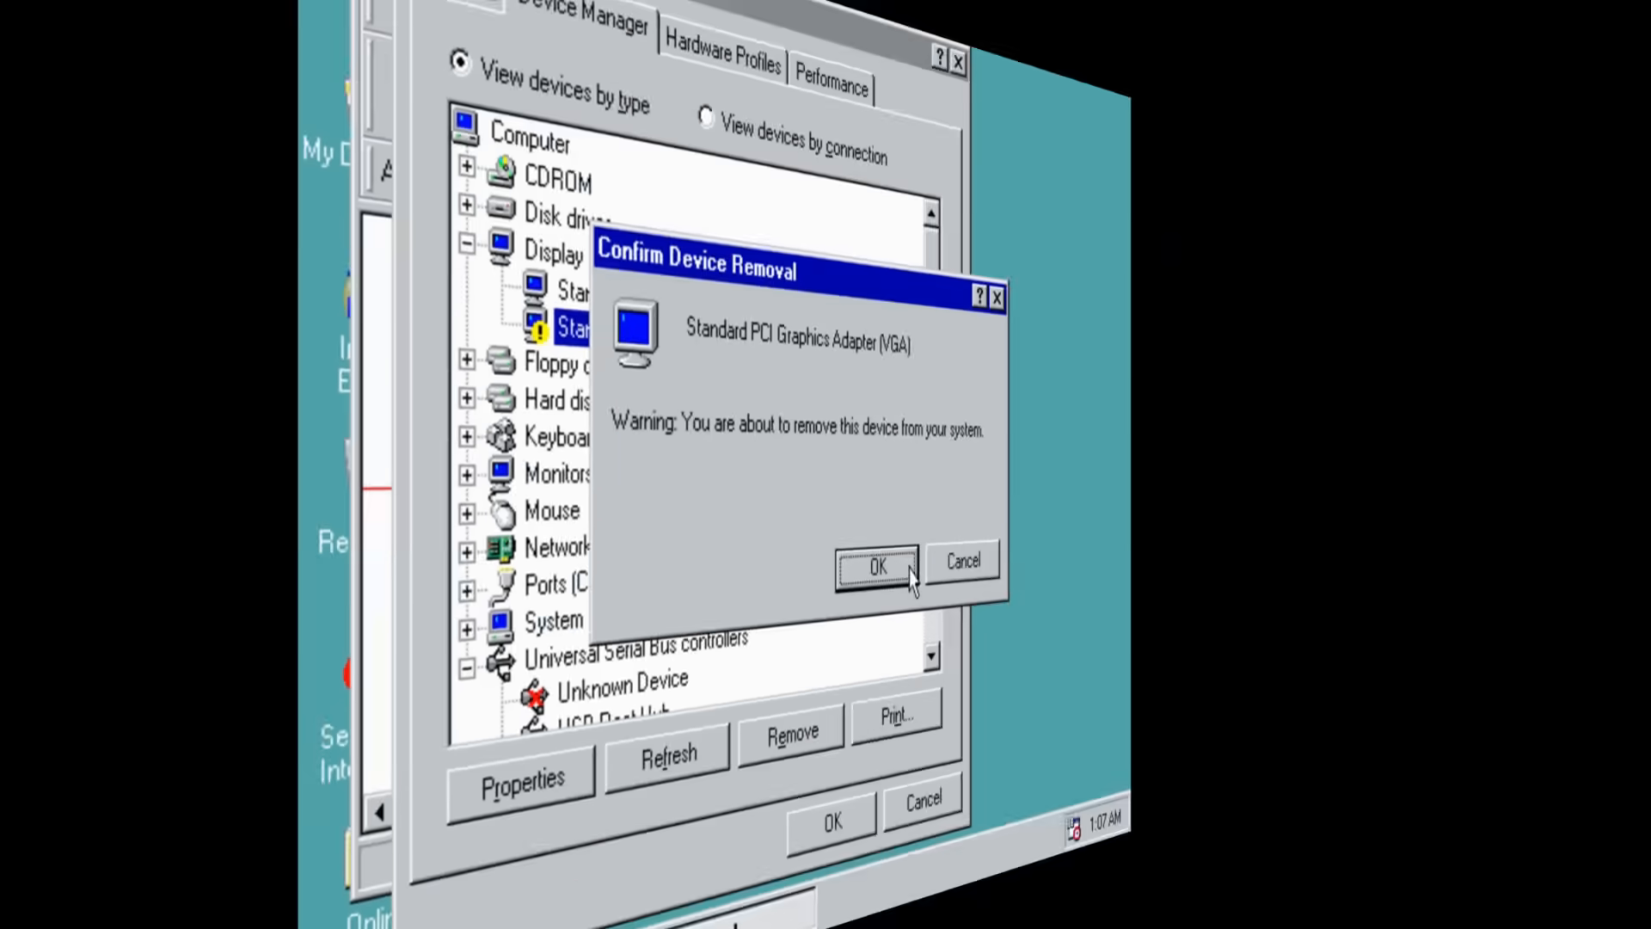
left_click(876, 566)
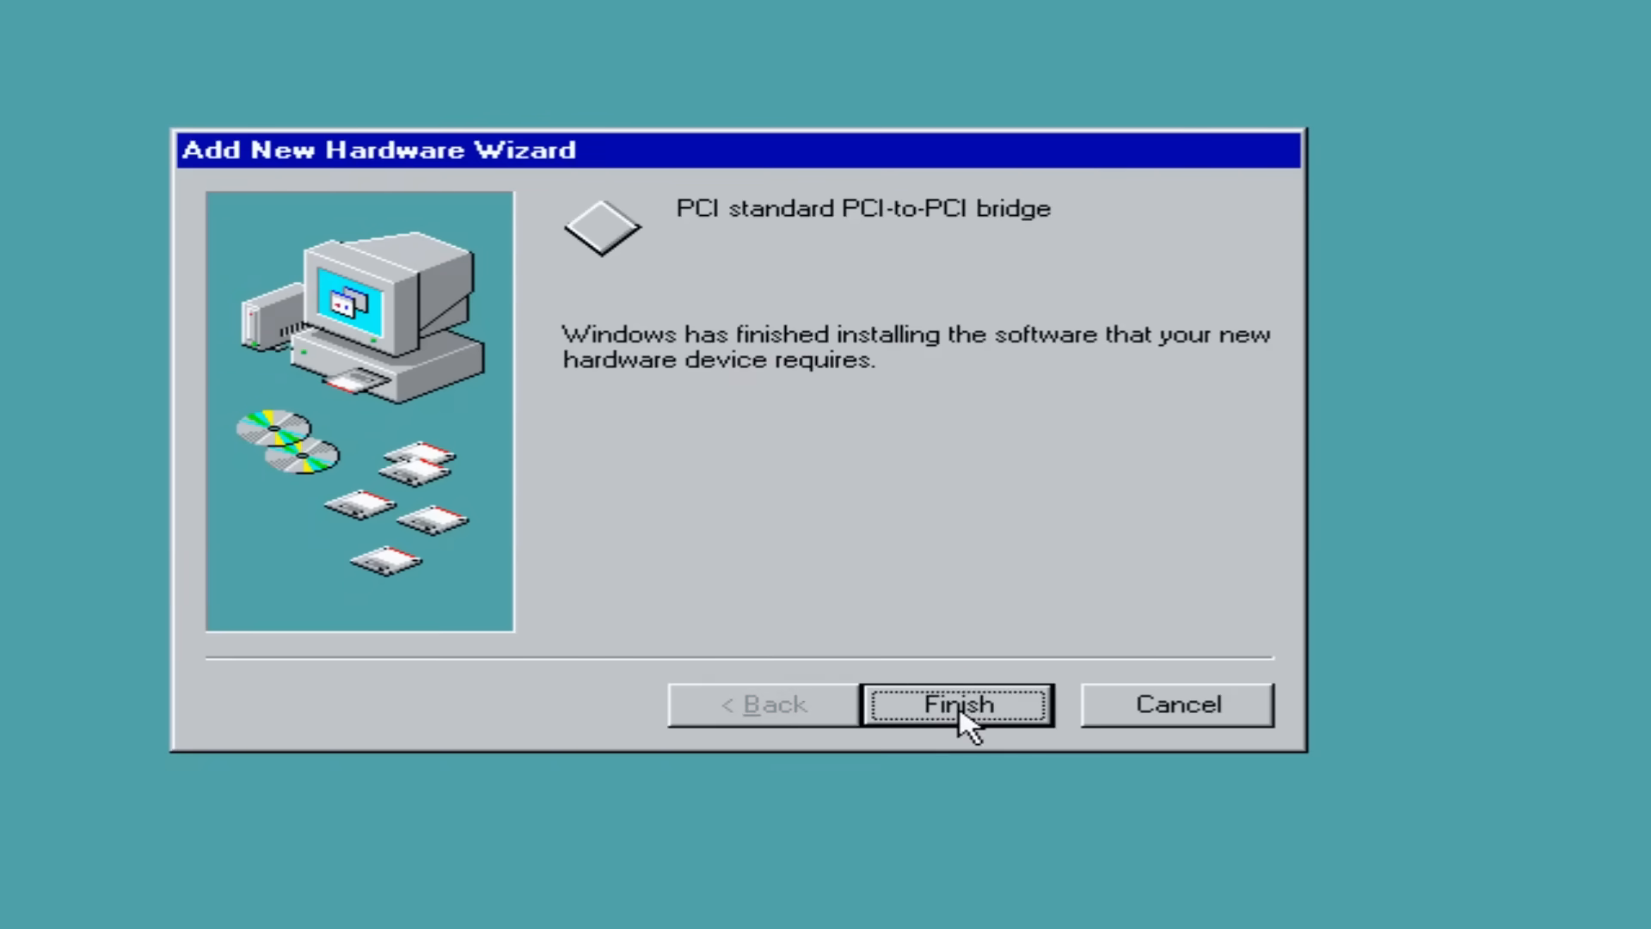
left_click(956, 703)
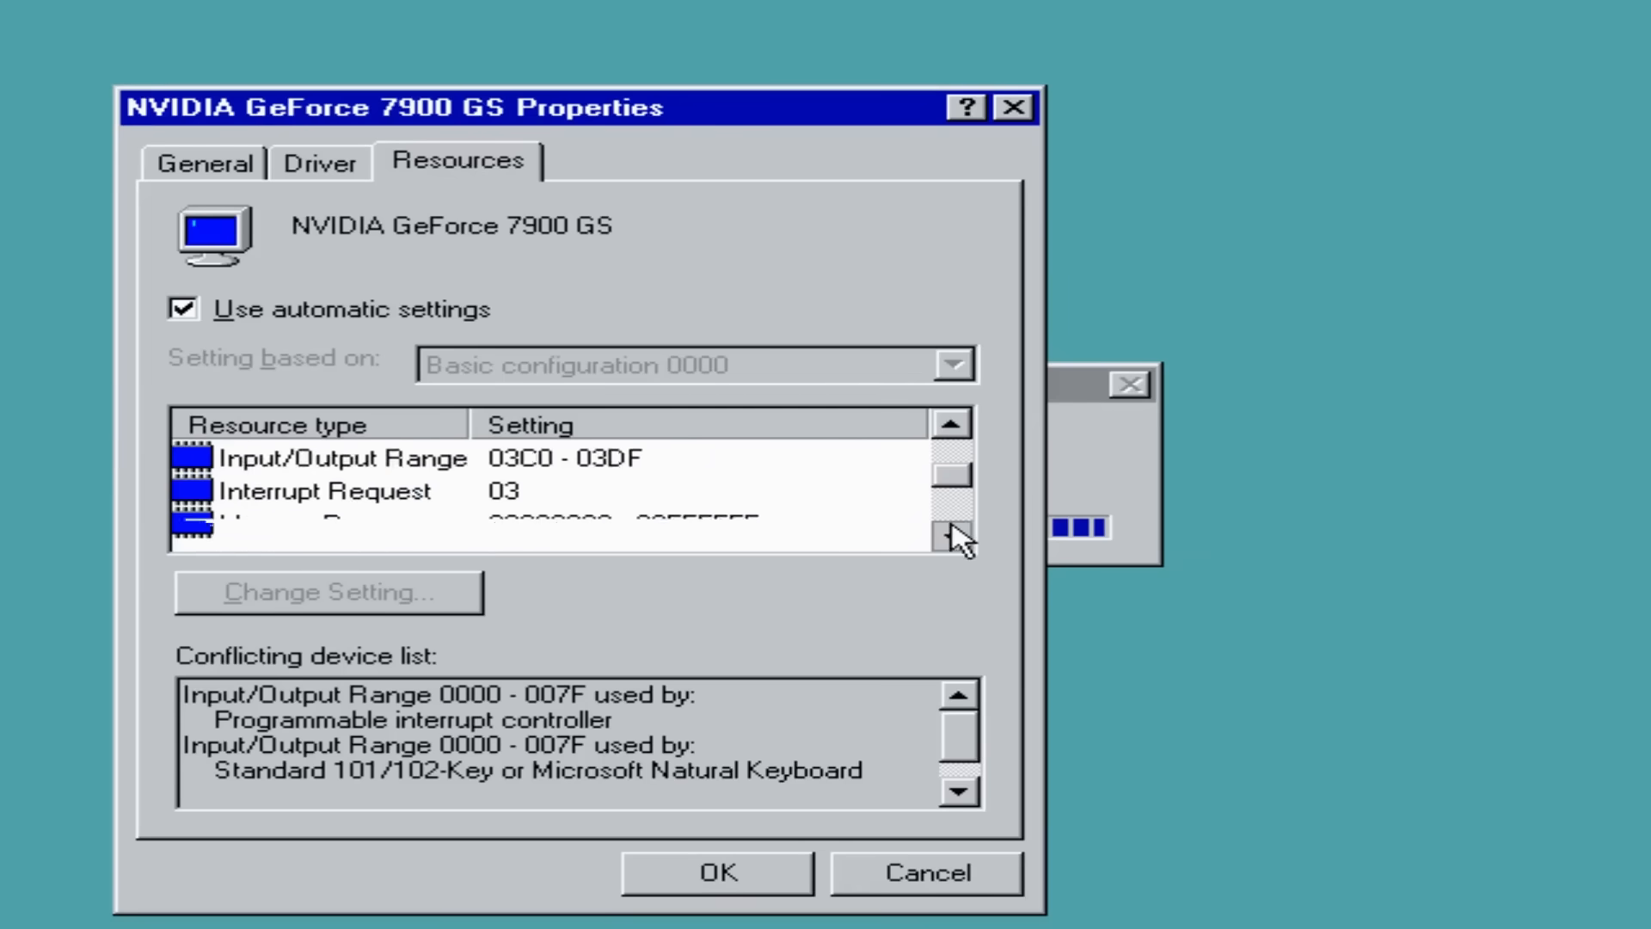
left_click(951, 535)
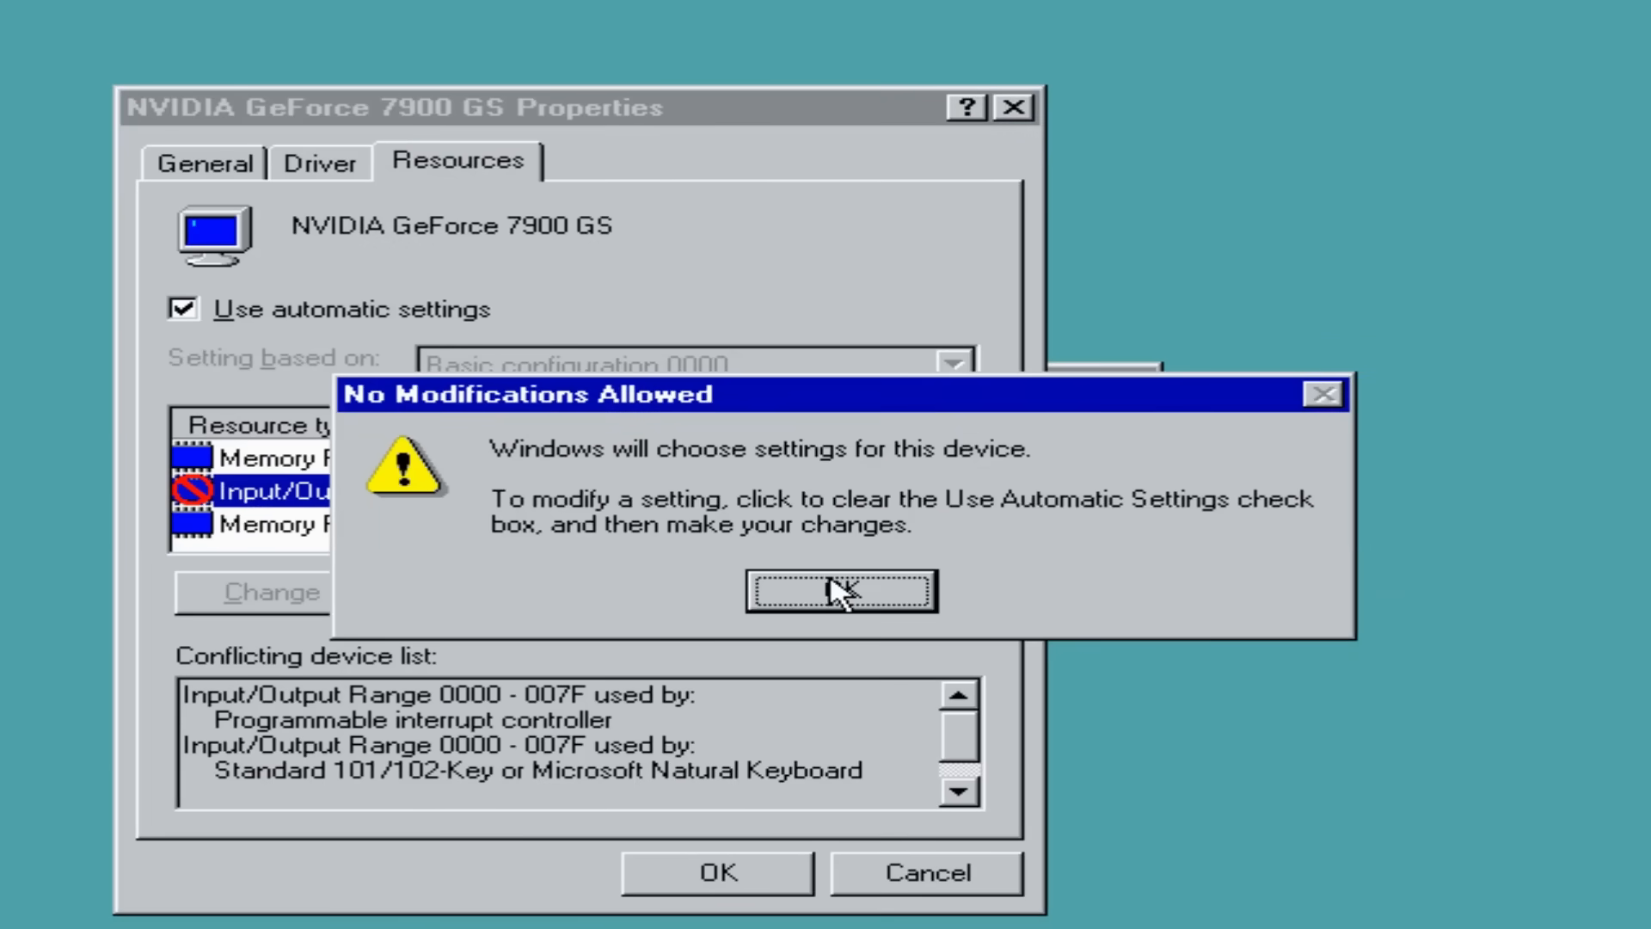
Disable automatic settings, fail to change the I/O range, and close the card's properties.
left_click(840, 591)
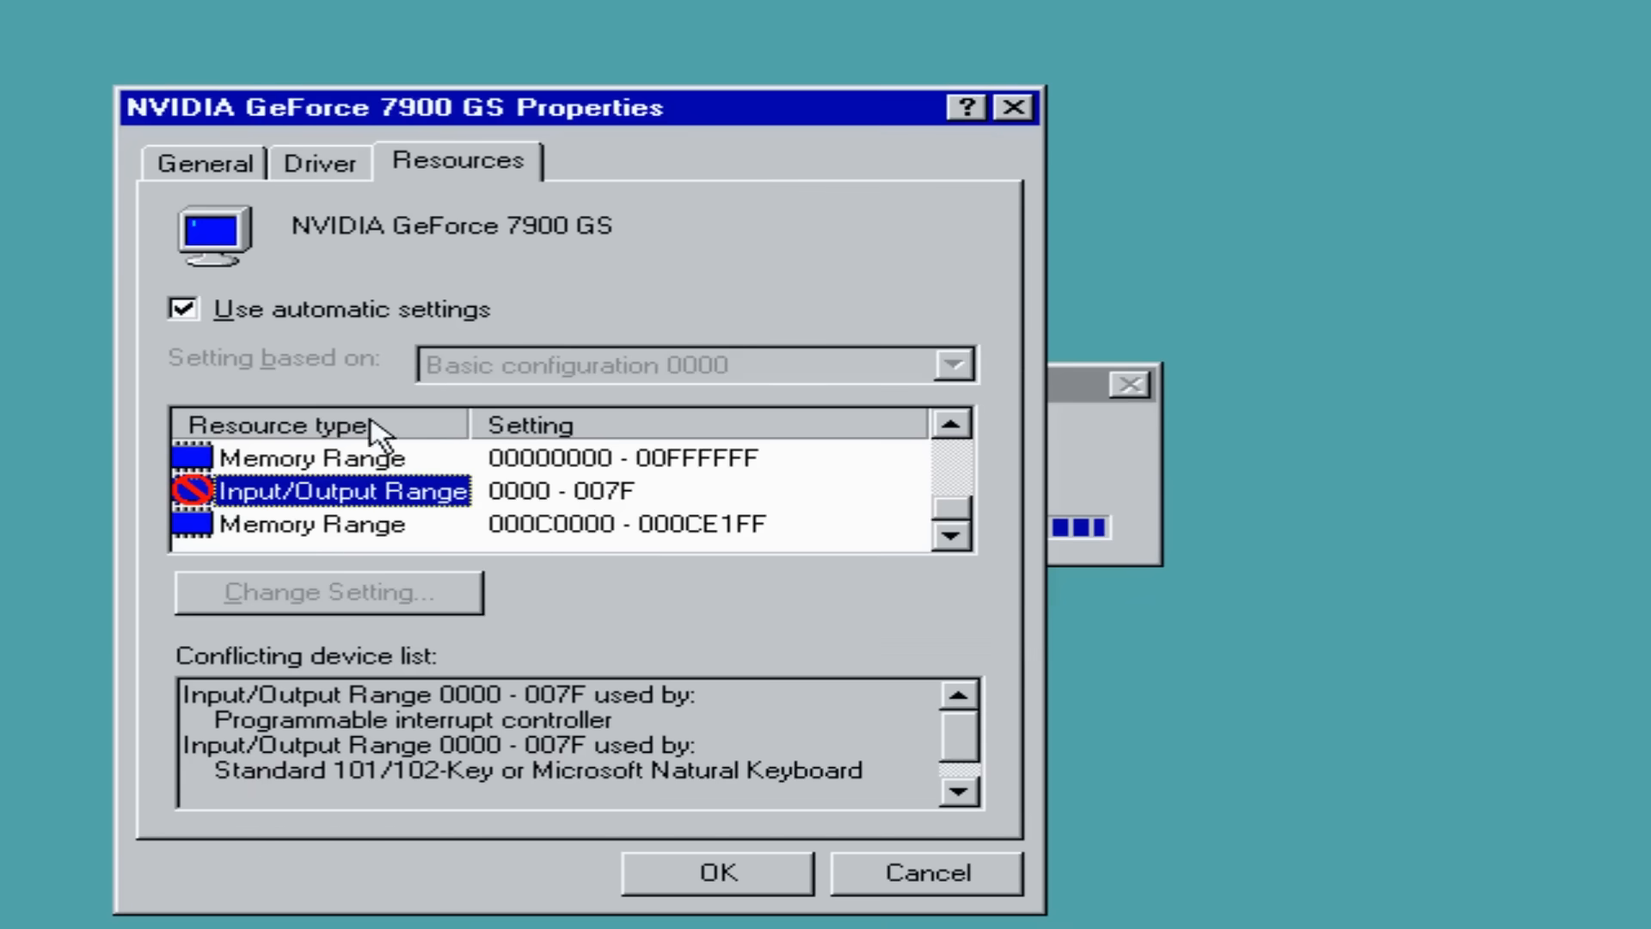
left_click(182, 308)
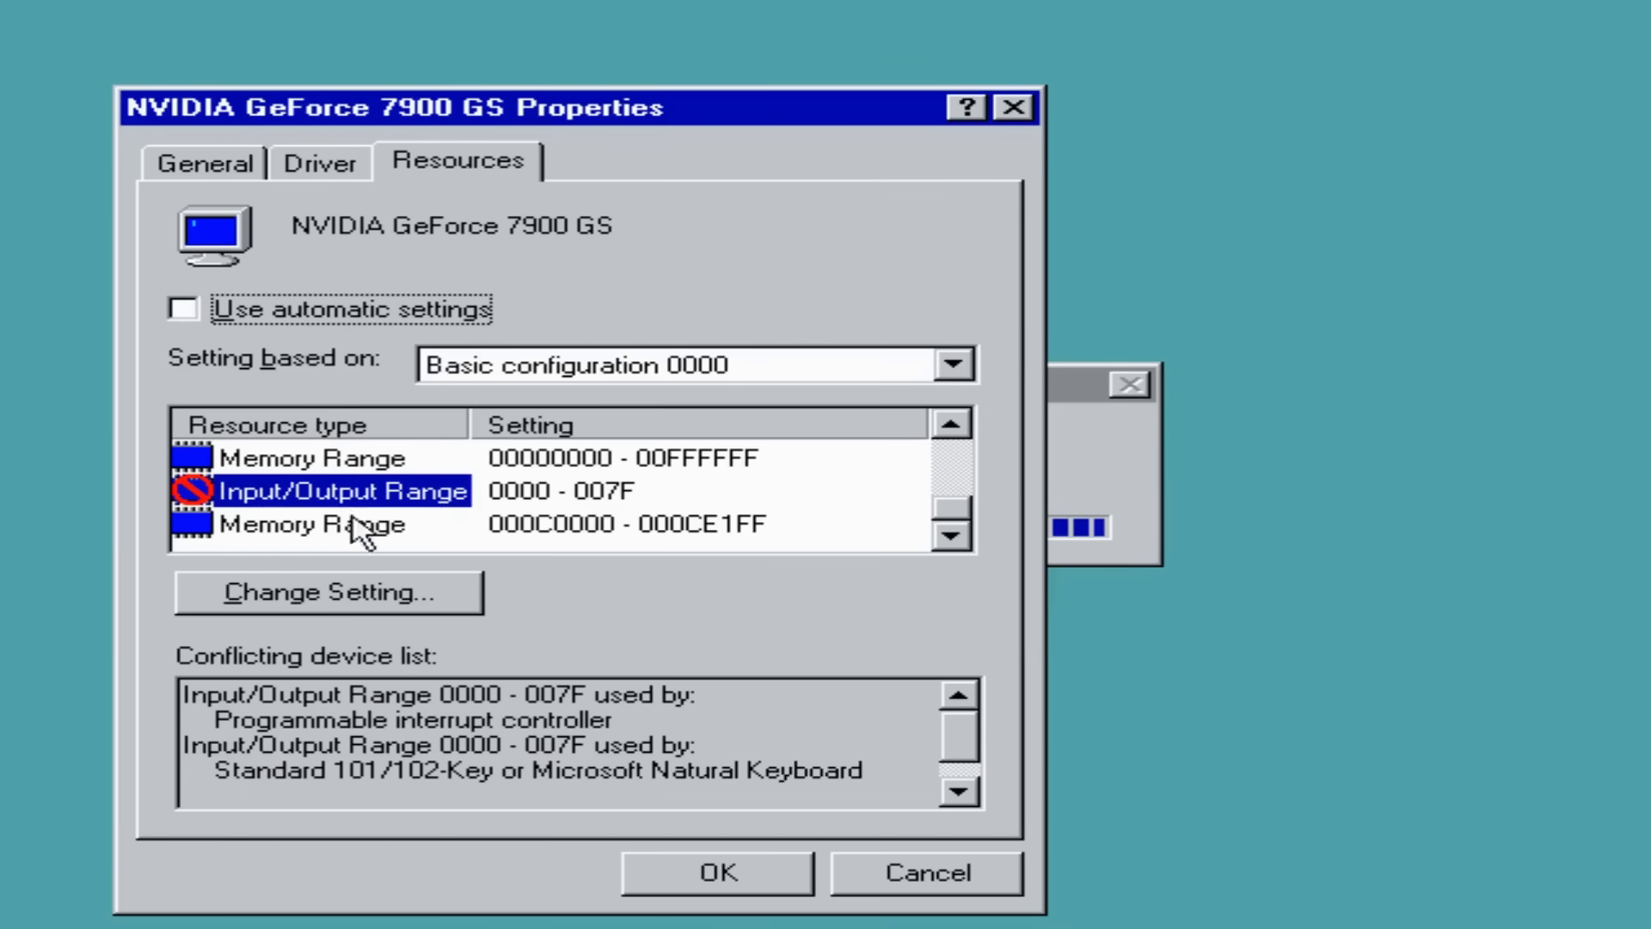
left_click(328, 591)
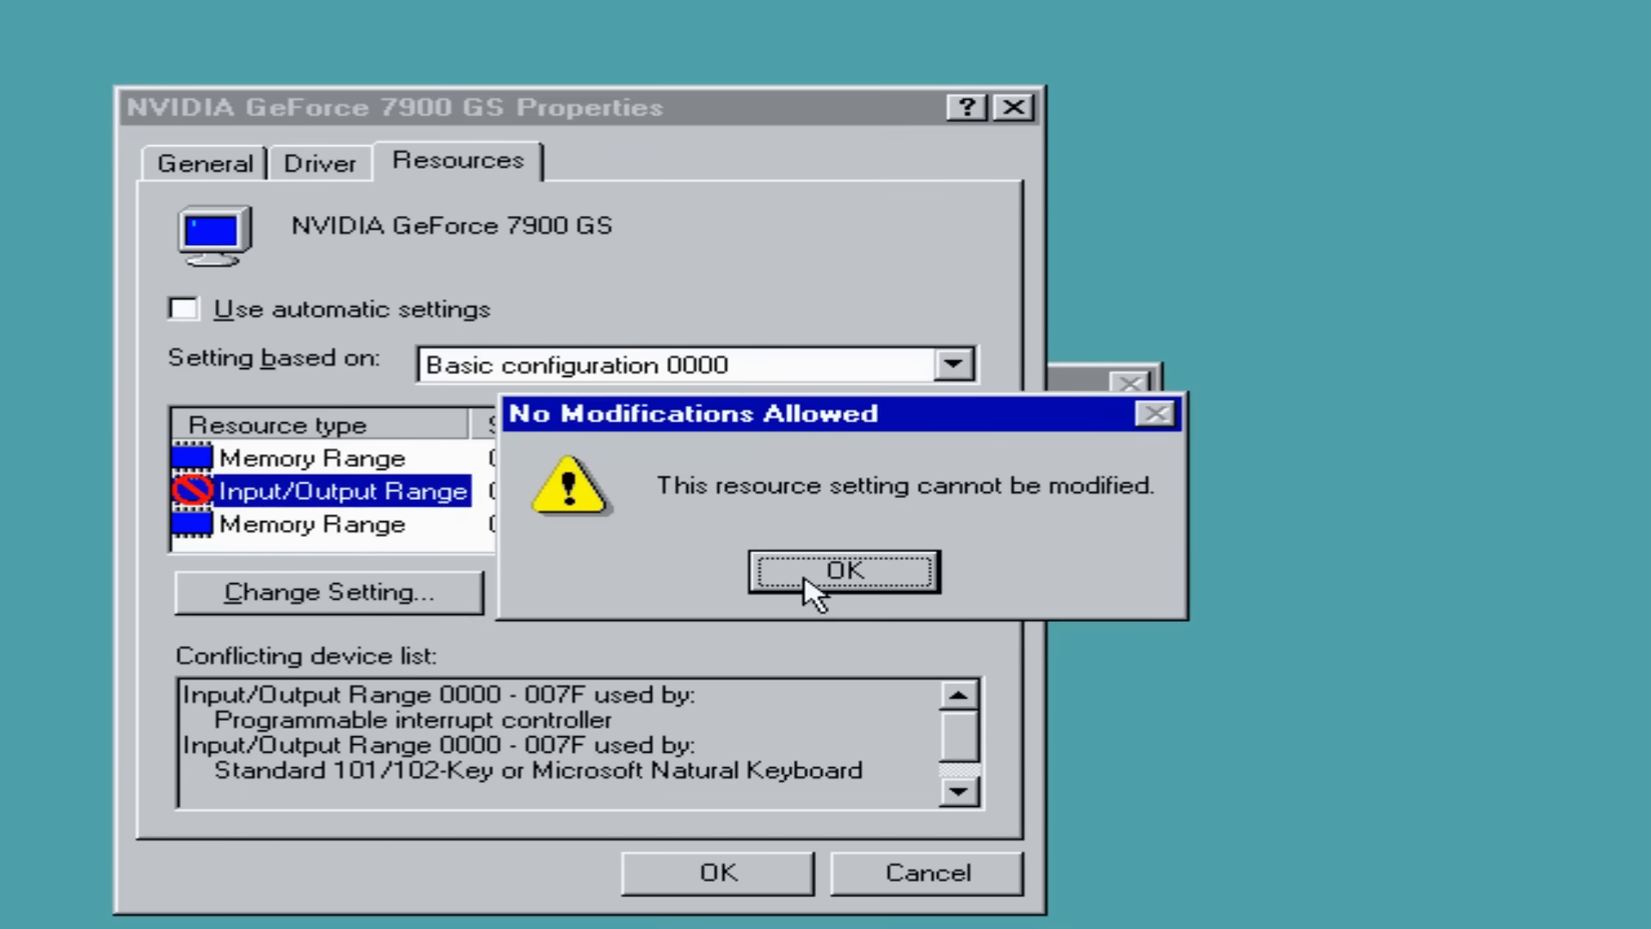
left_click(843, 569)
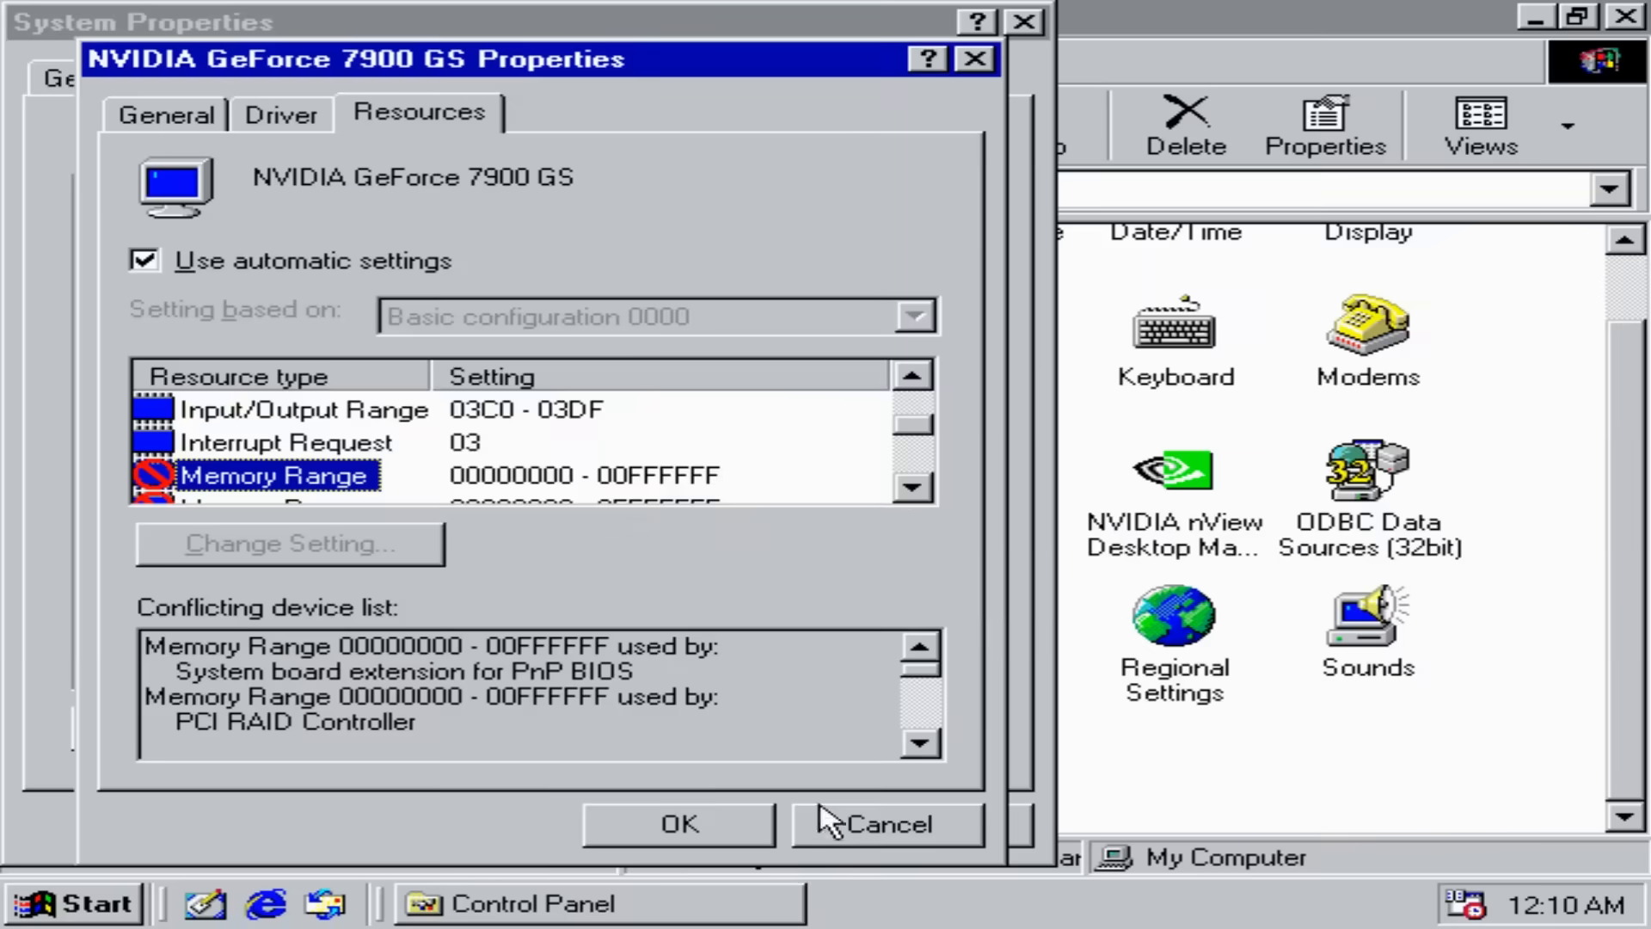
left_click(679, 824)
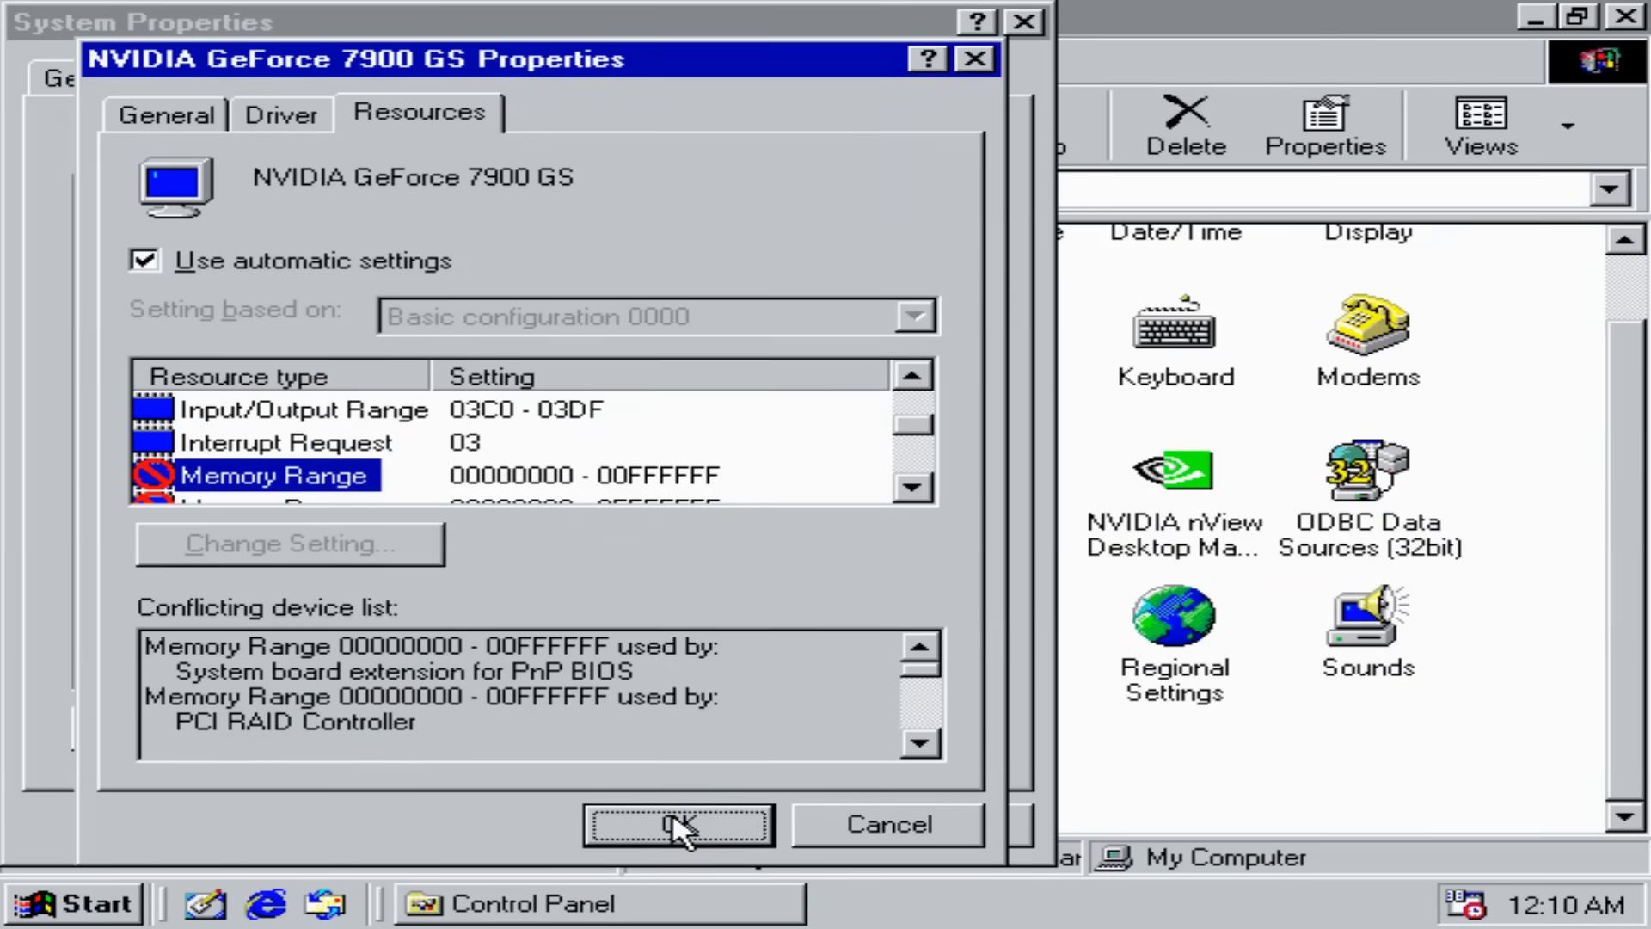
left_click(678, 825)
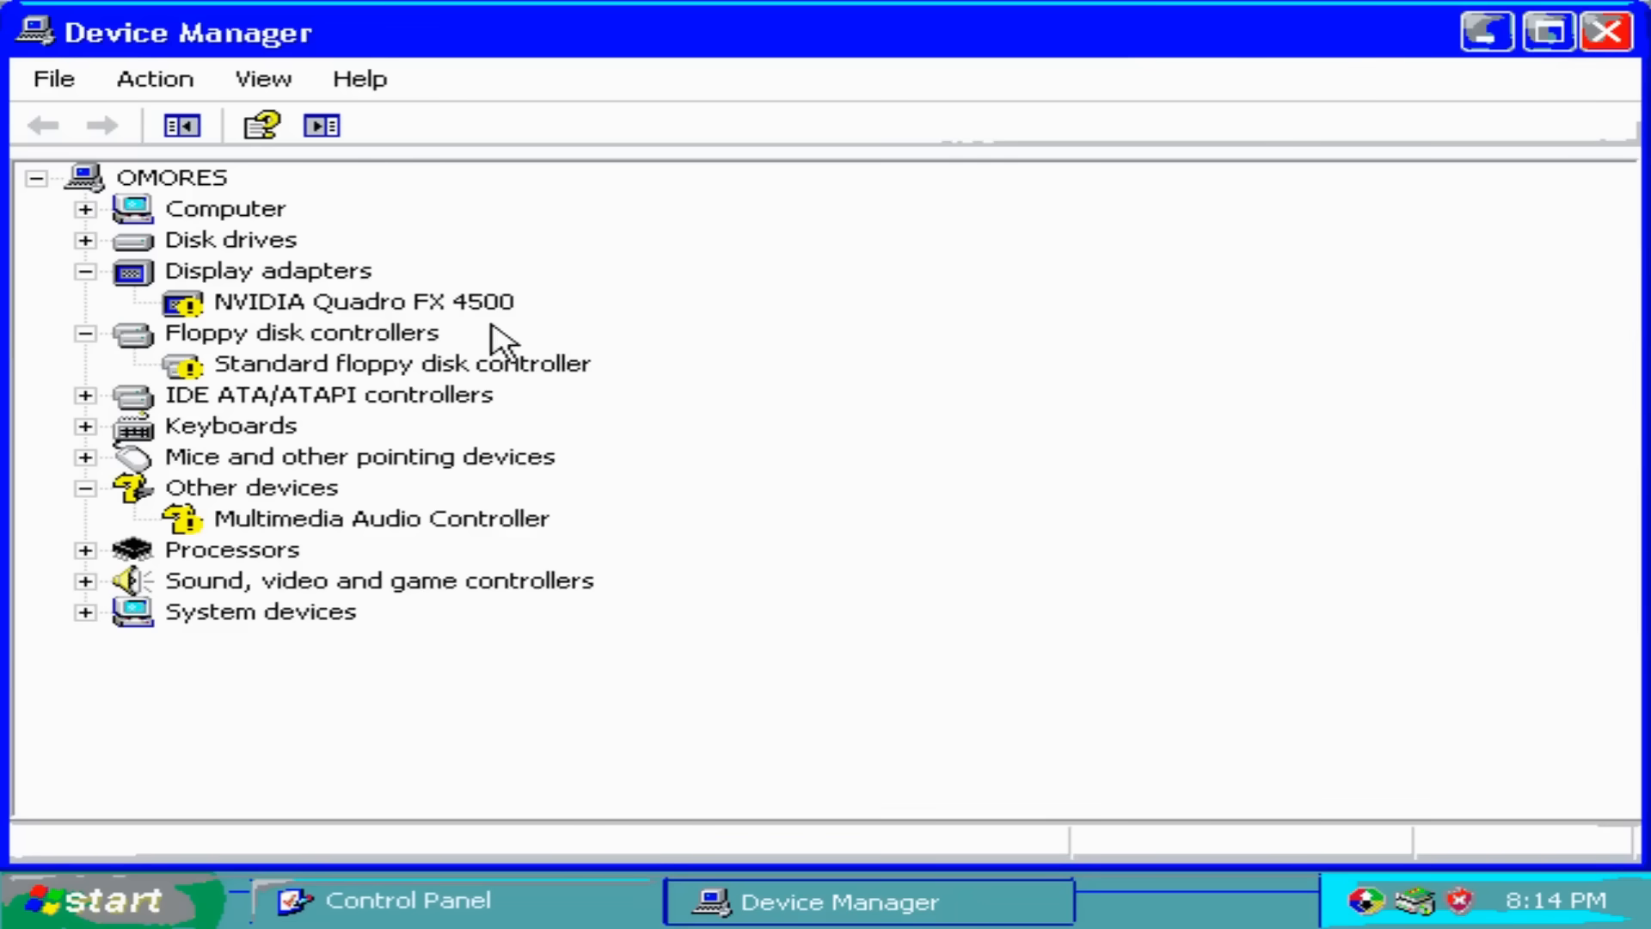
Open the NVIDIA Quadro FX 4500 device, then finish setup with 'Yes, restart now'.
left_click(361, 301)
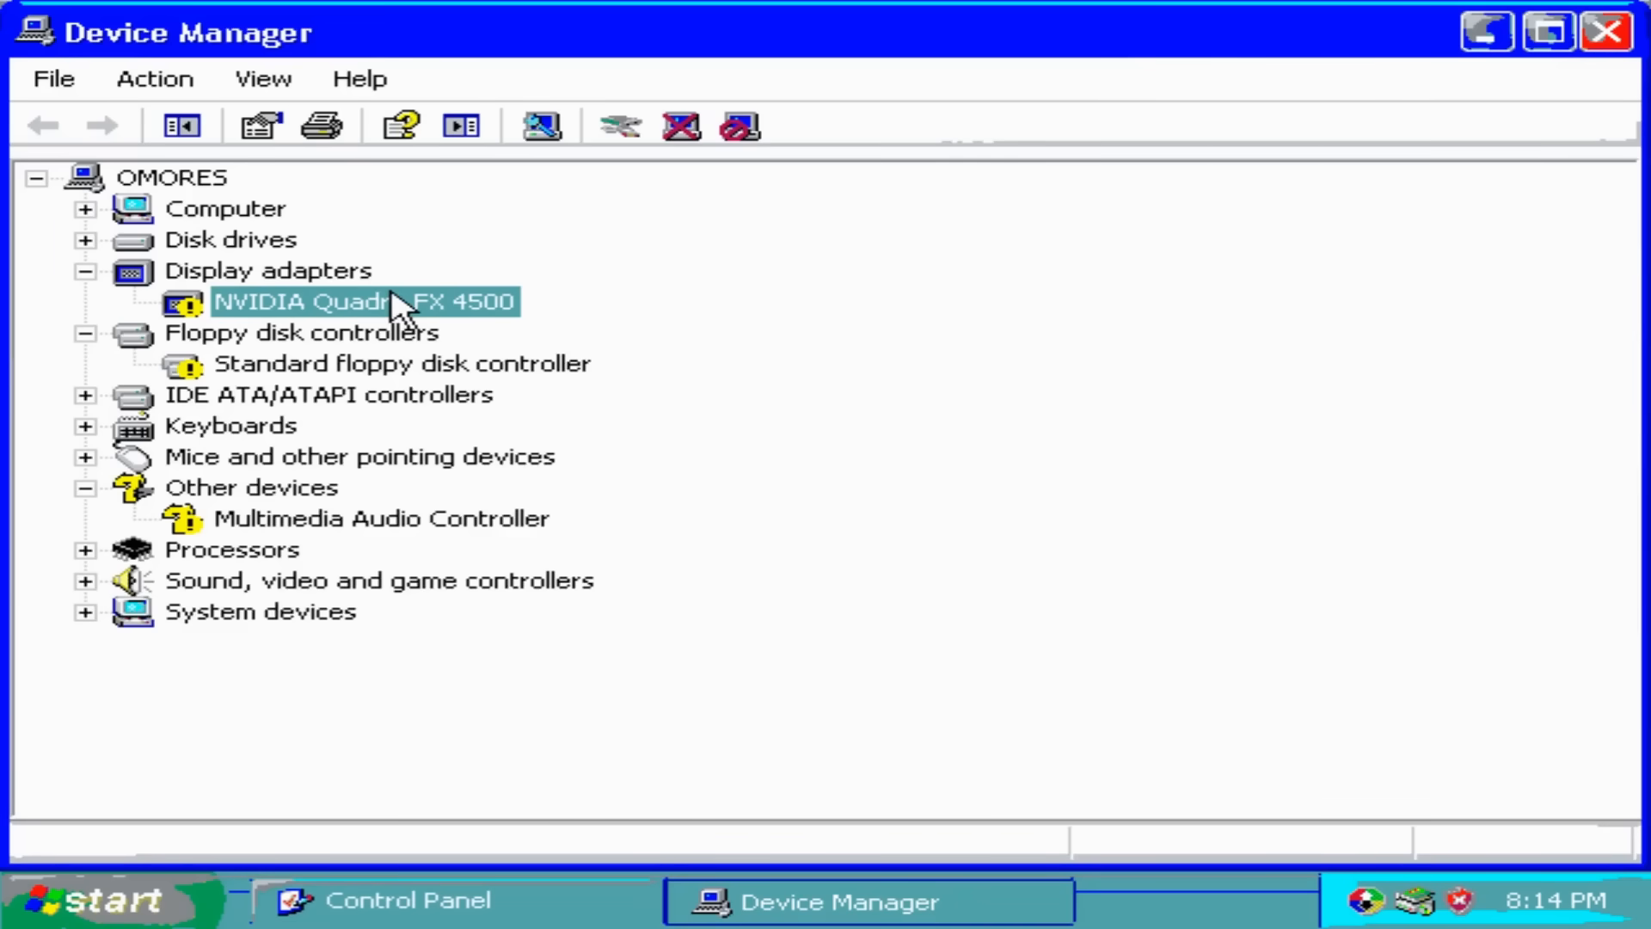
double_click(363, 302)
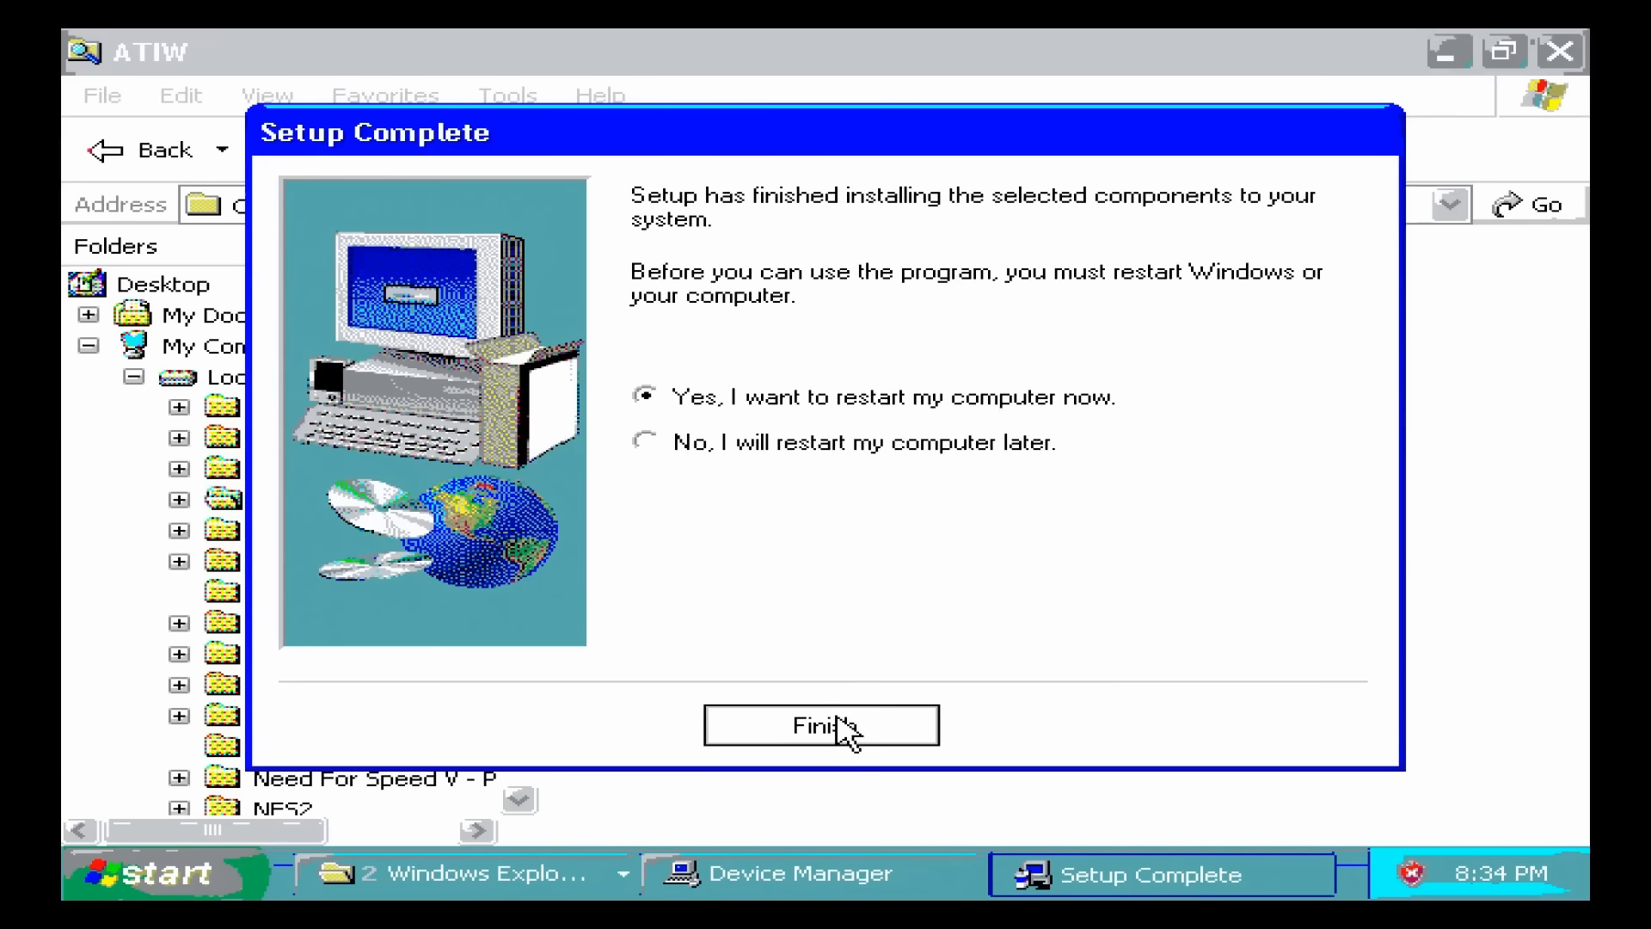
left_click(820, 725)
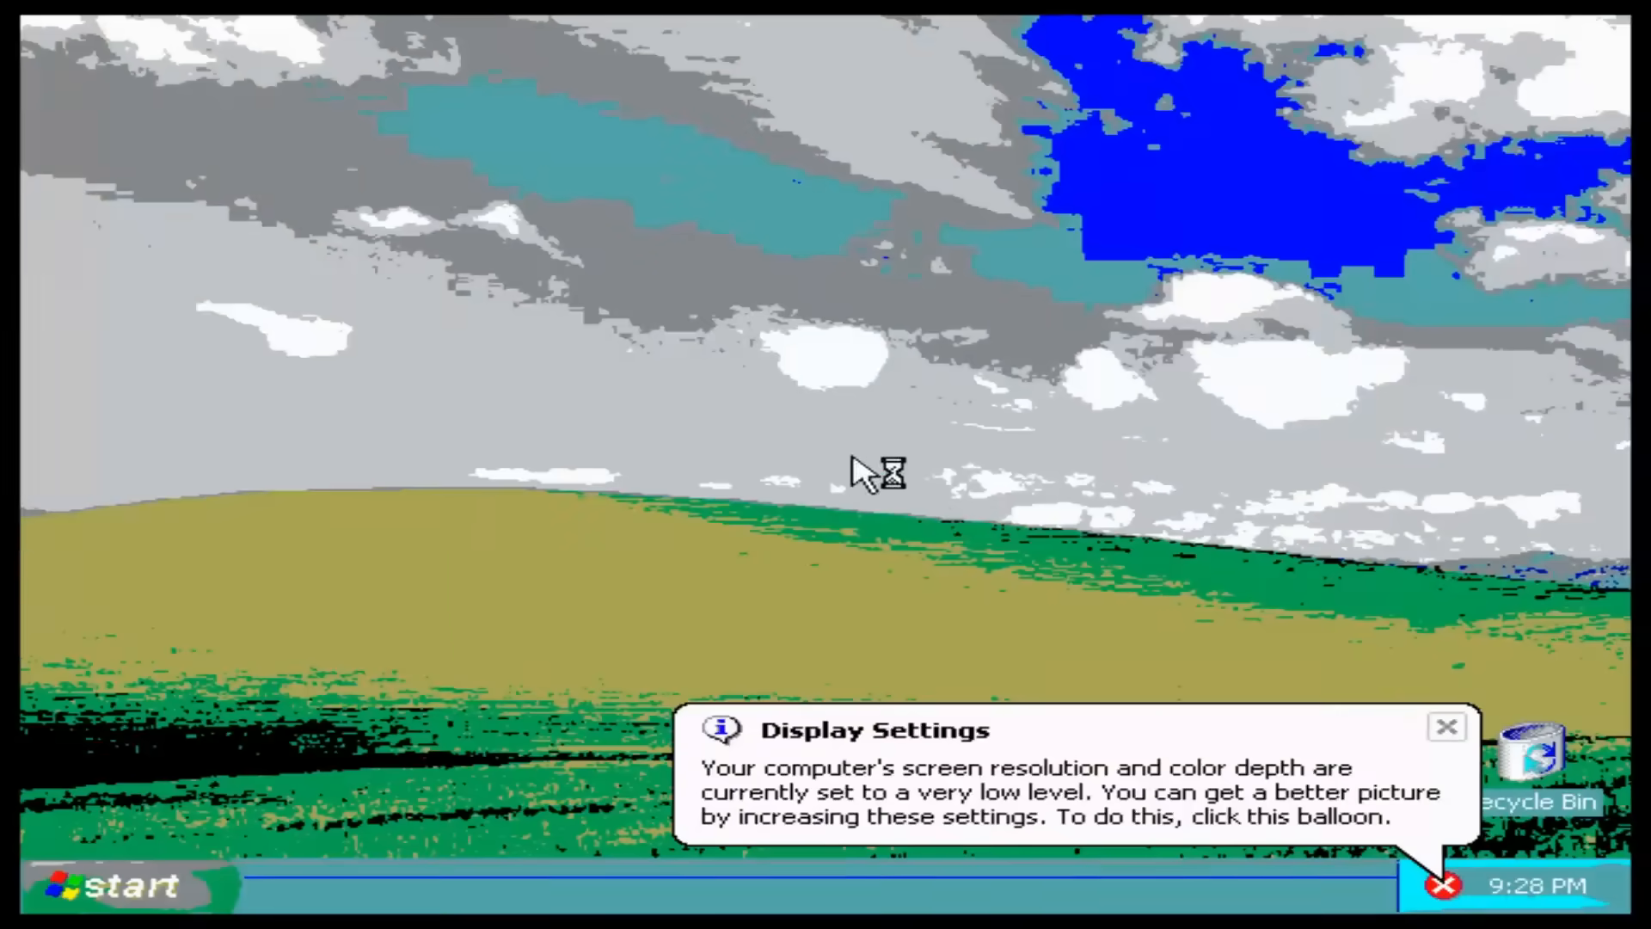
left_click(105, 885)
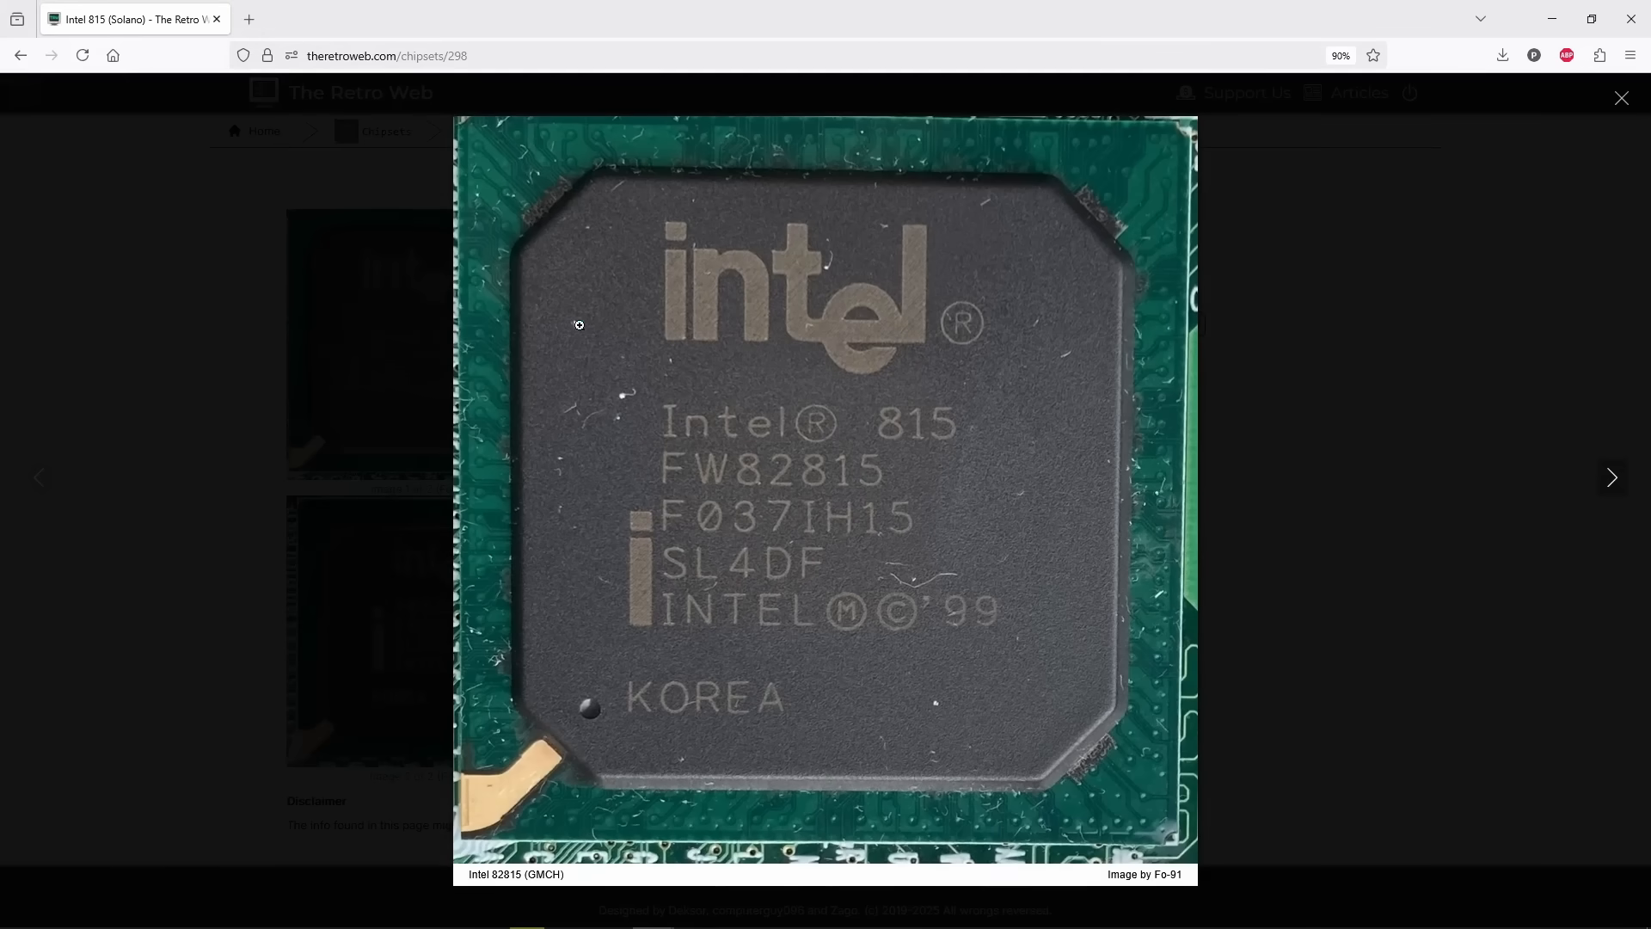
Open the Intel 82815 (GMCH) chip photo in the lightbox viewer.
left_click(1619, 97)
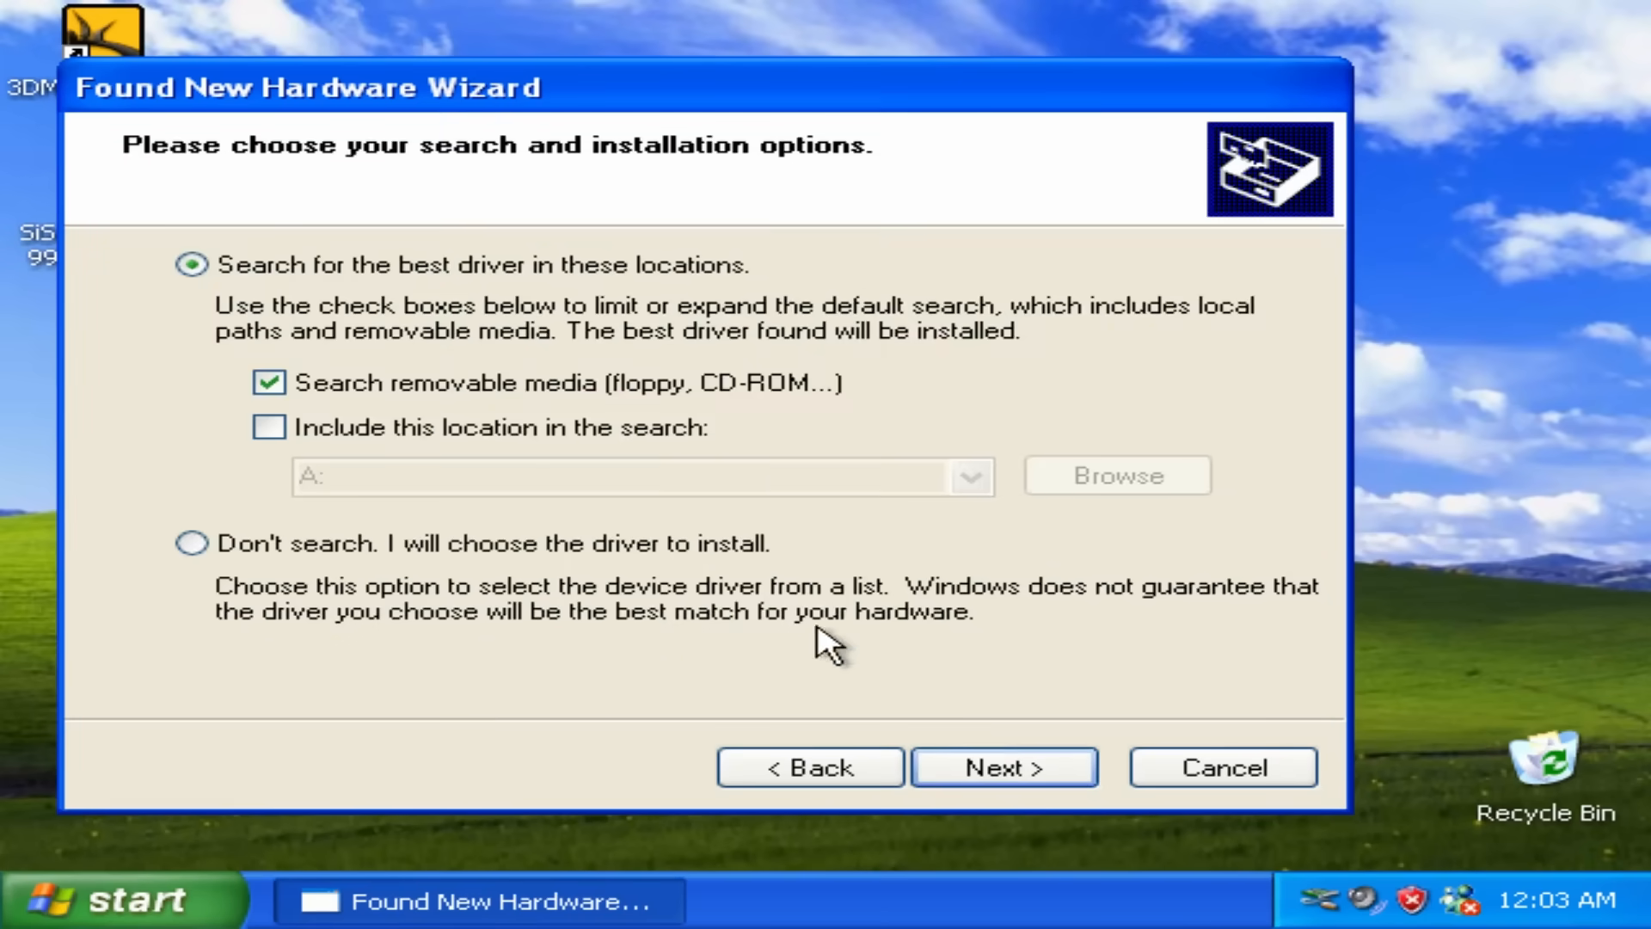
Choose 'Don't search. I will choose the driver to install' and continue the wizard.
left_click(1001, 765)
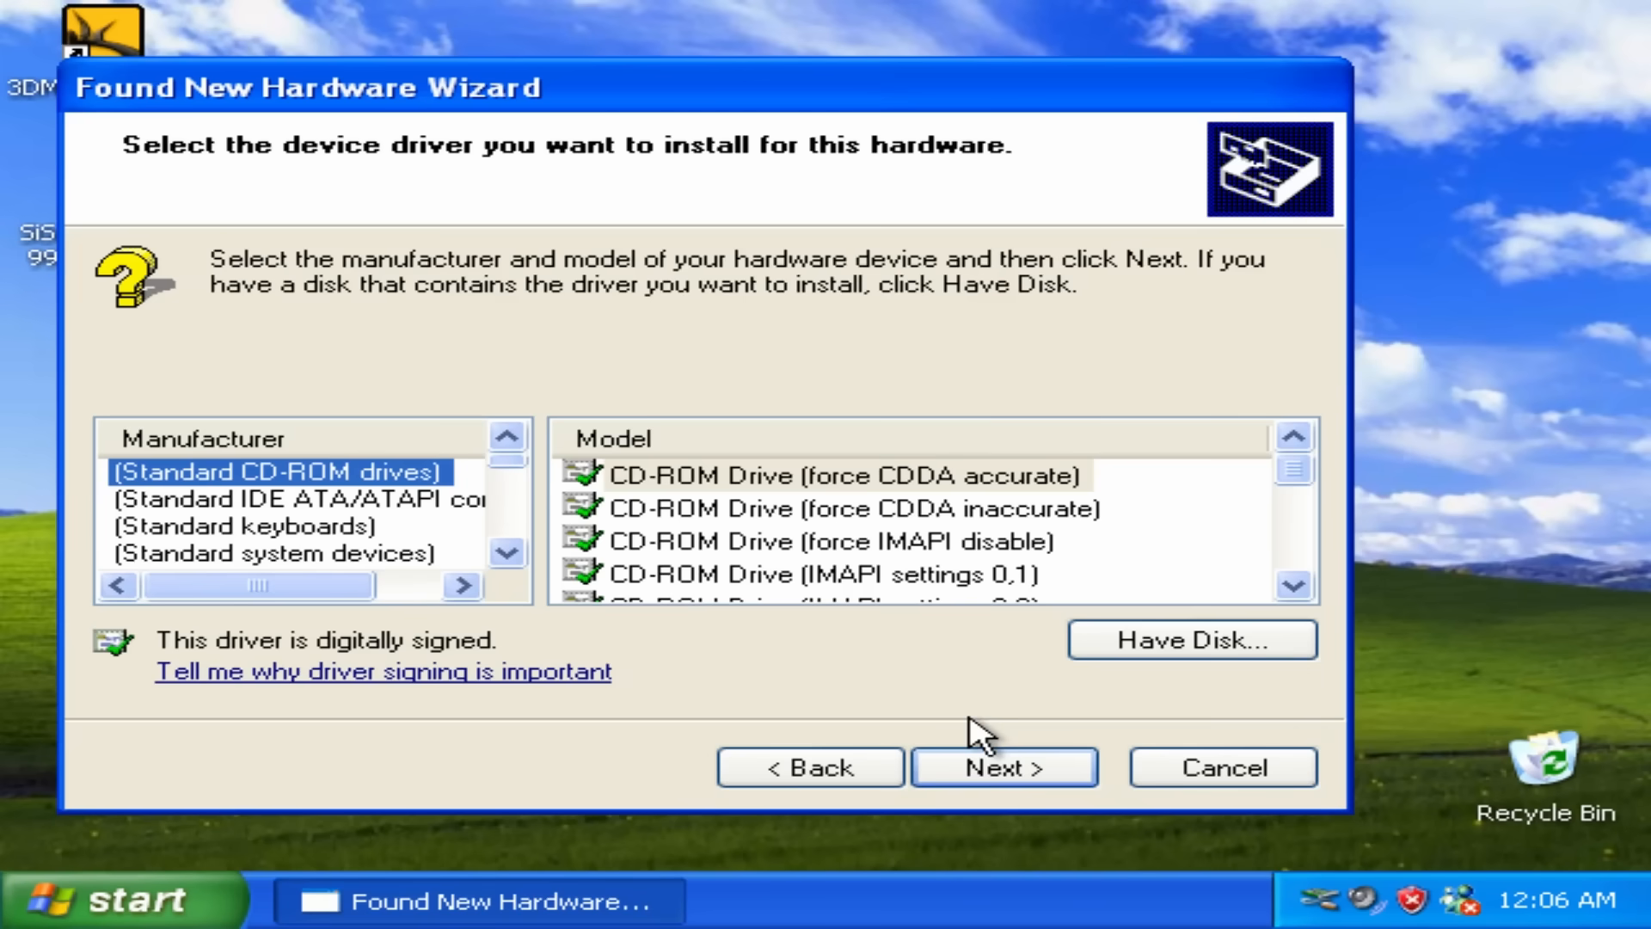
left_click(1190, 639)
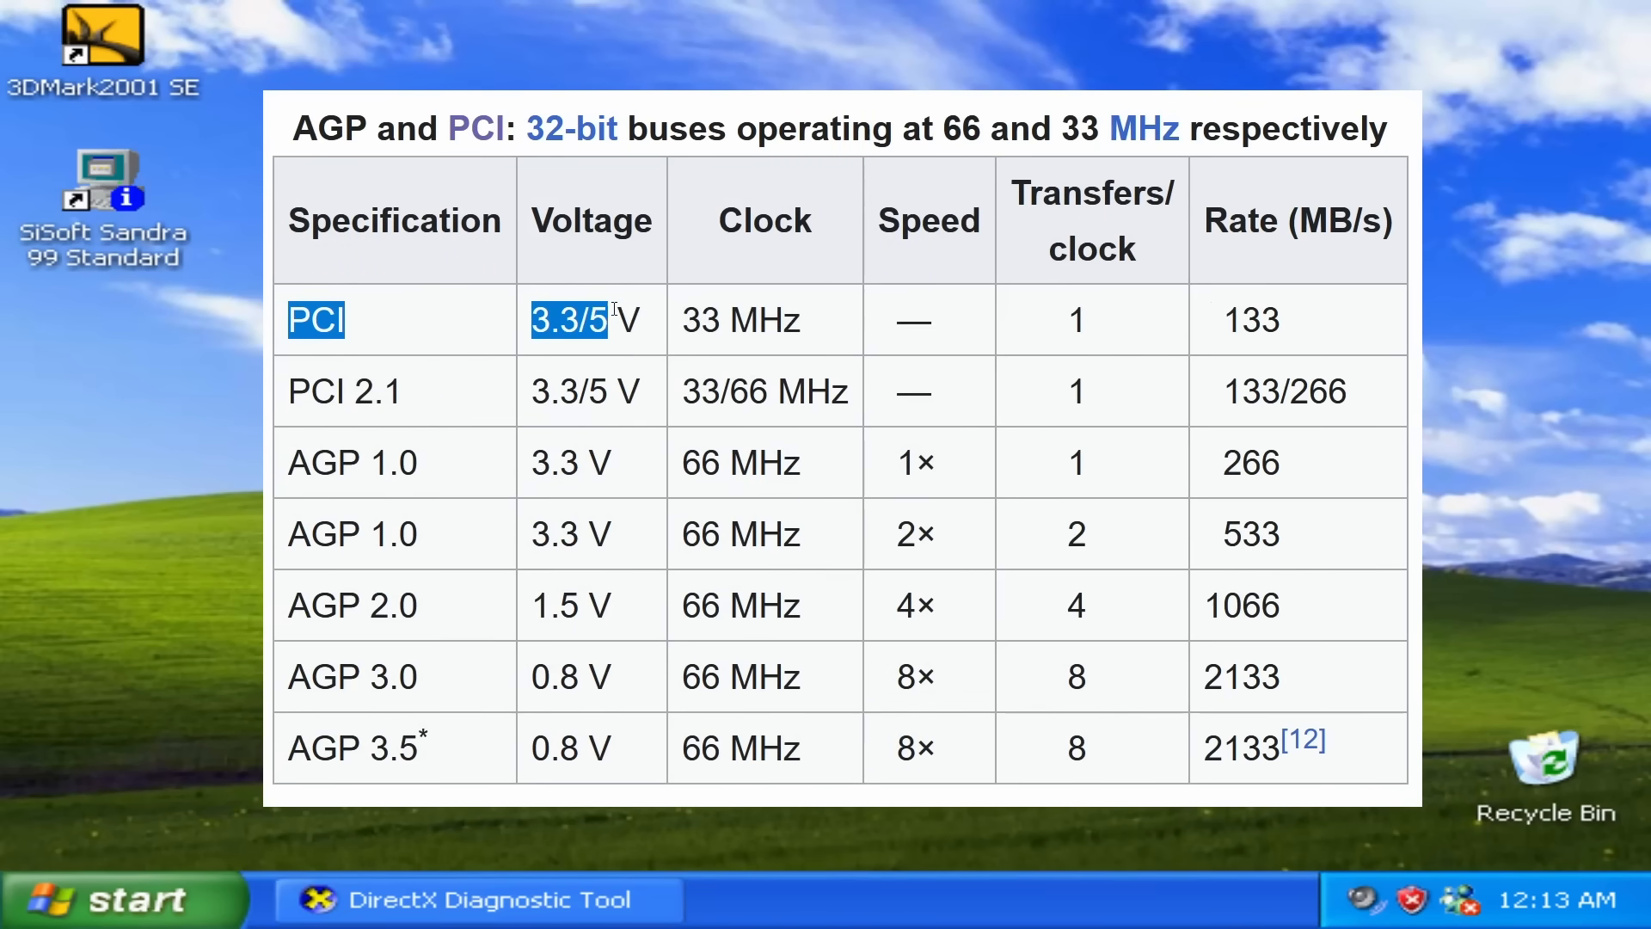
left_click(1360, 900)
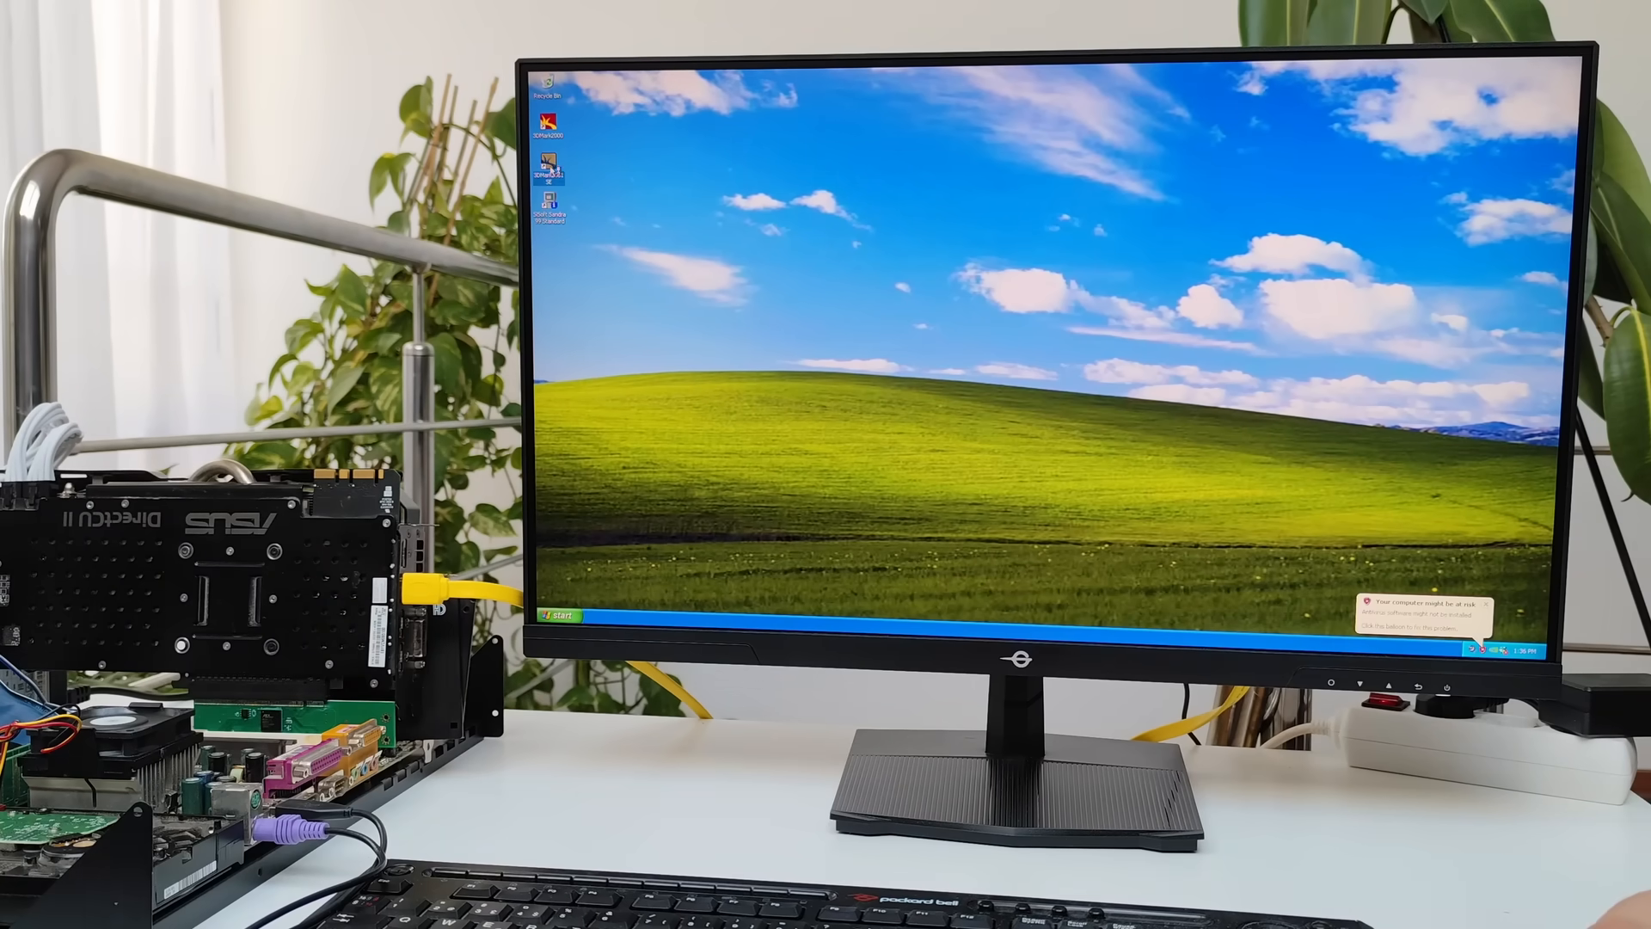
Launch 3DMark2001 SE and run the benchmark to a 6700-mark overall score.
double_click(549, 170)
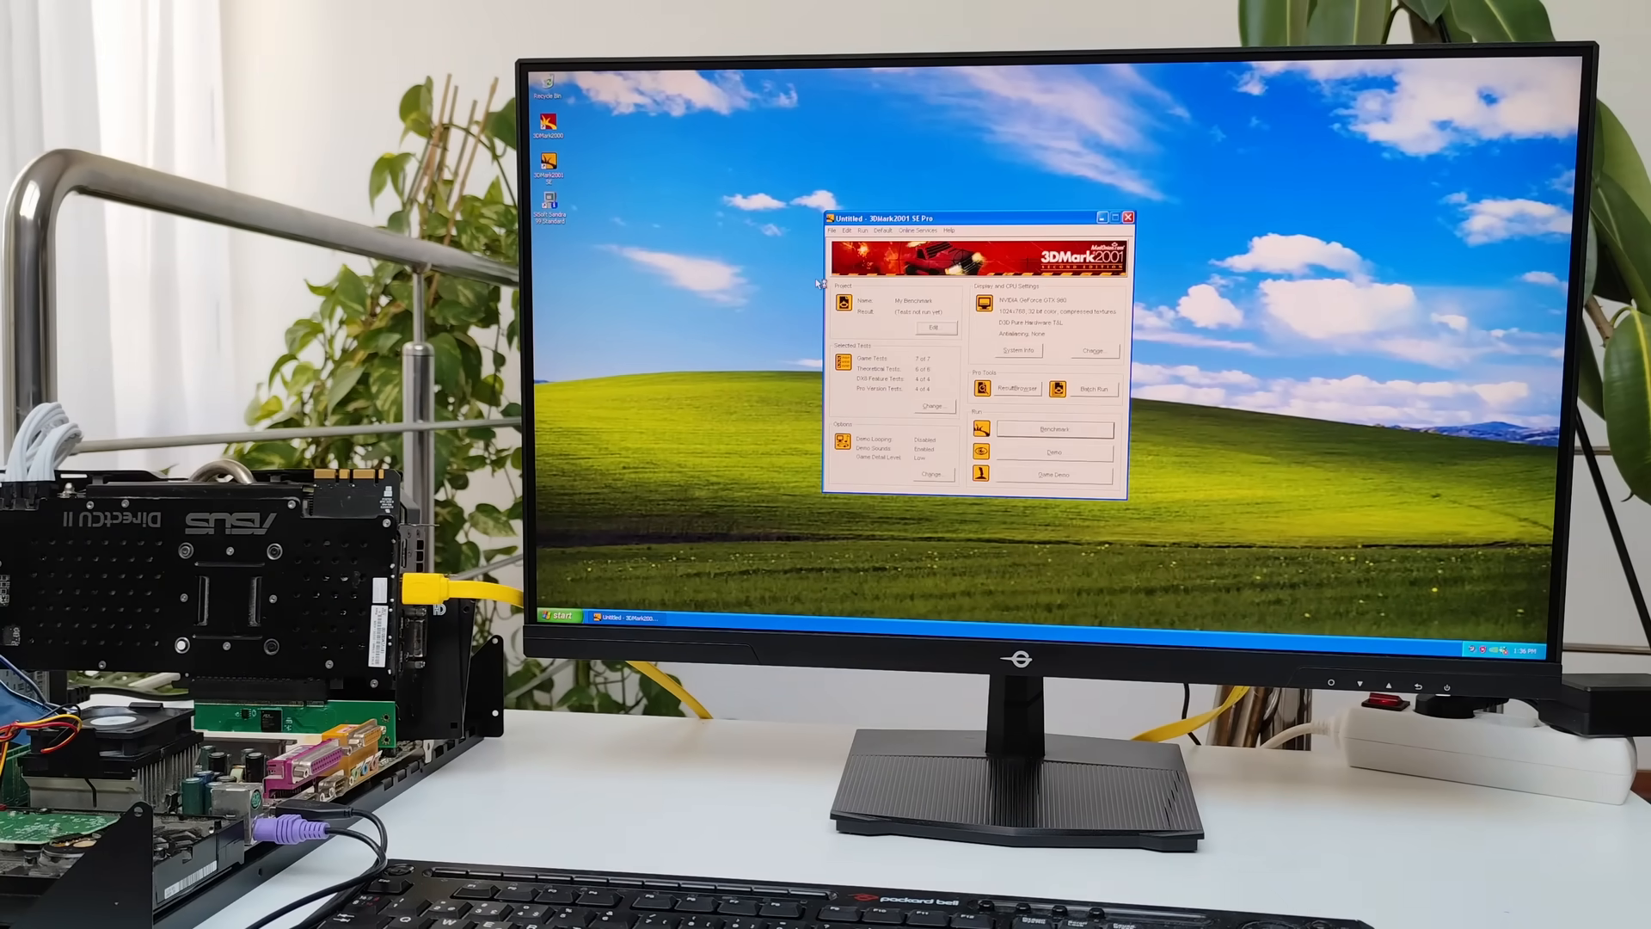
left_click(1045, 427)
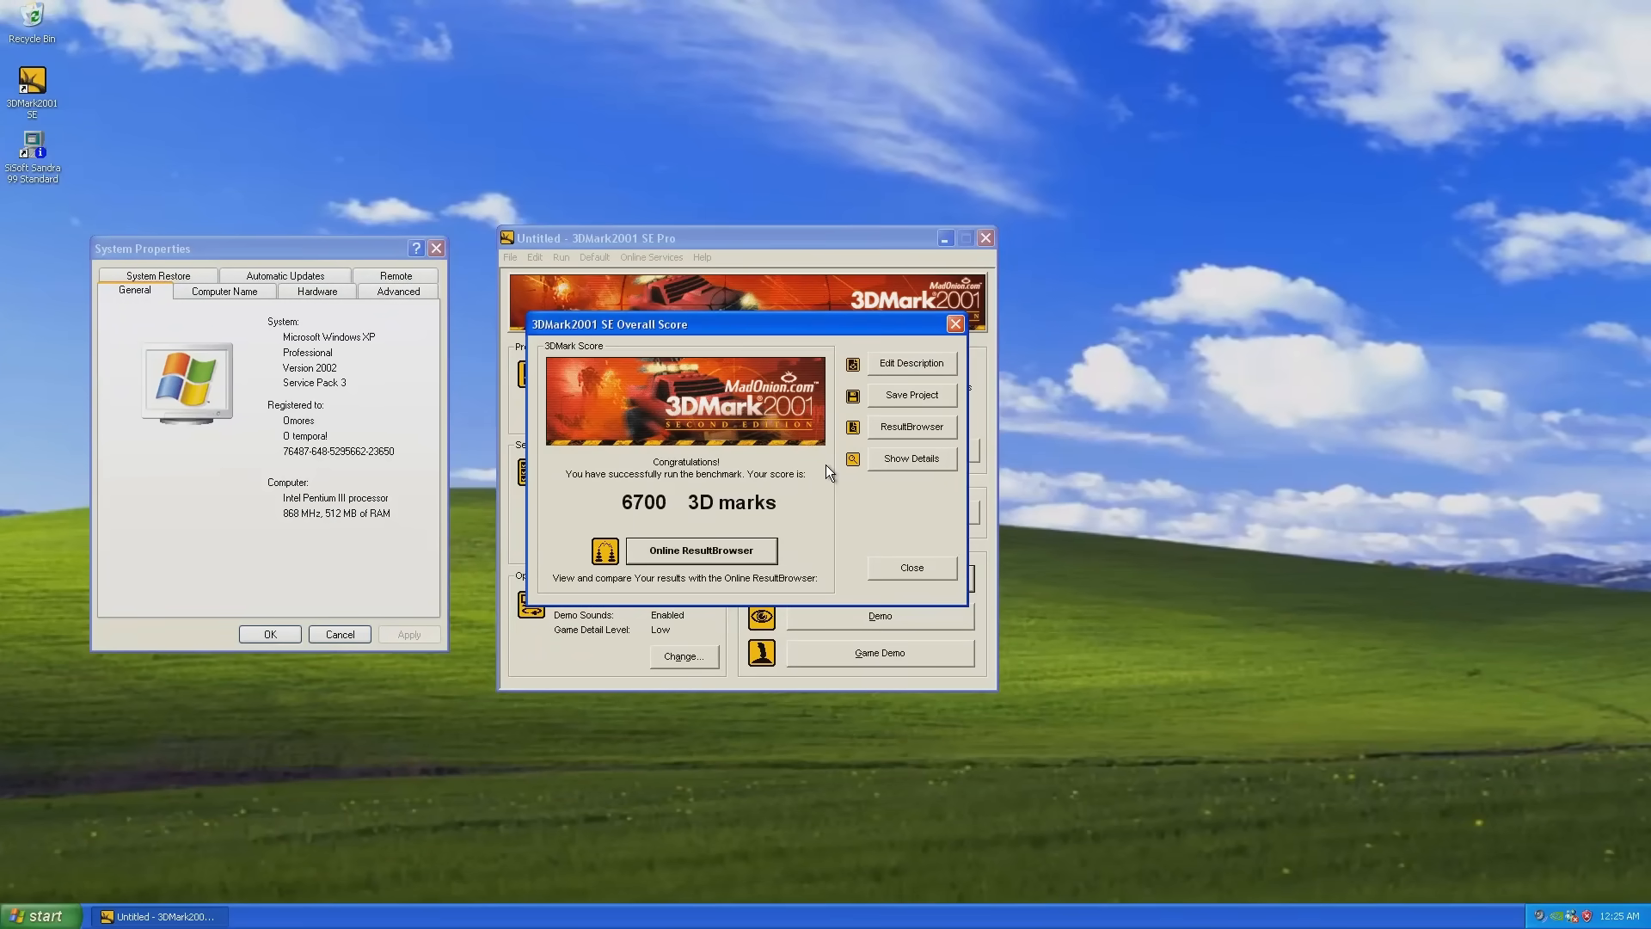
left_click(910, 458)
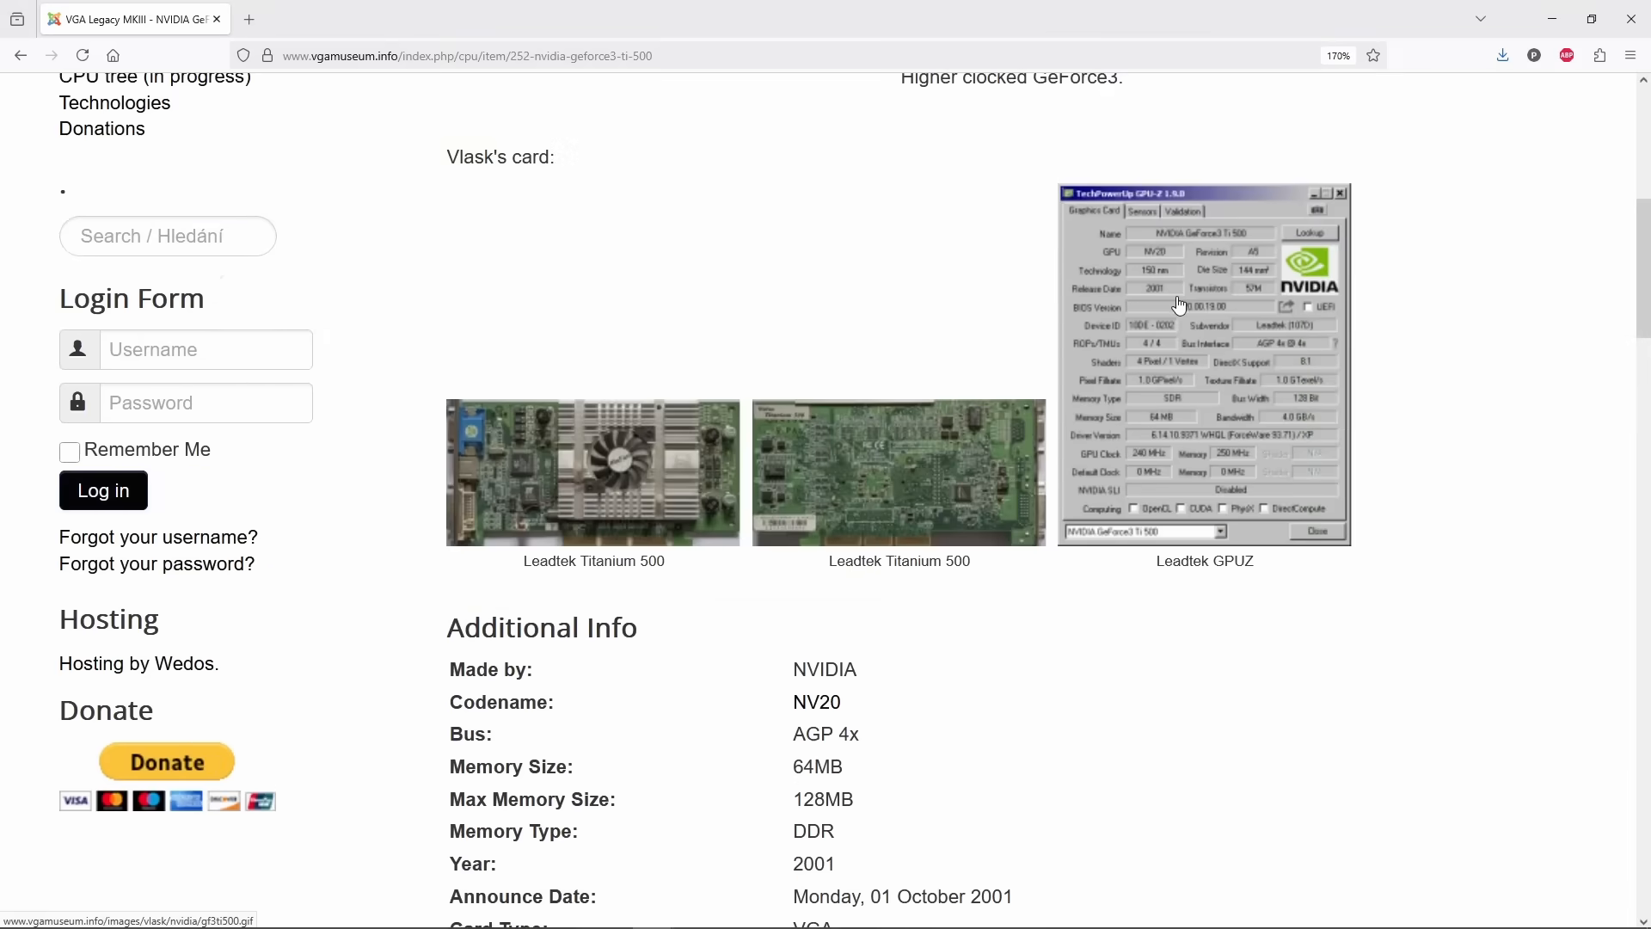
Browse the GeForce3 Ti 500 page, then view details of the 4343-mark result.
left_click(1204, 362)
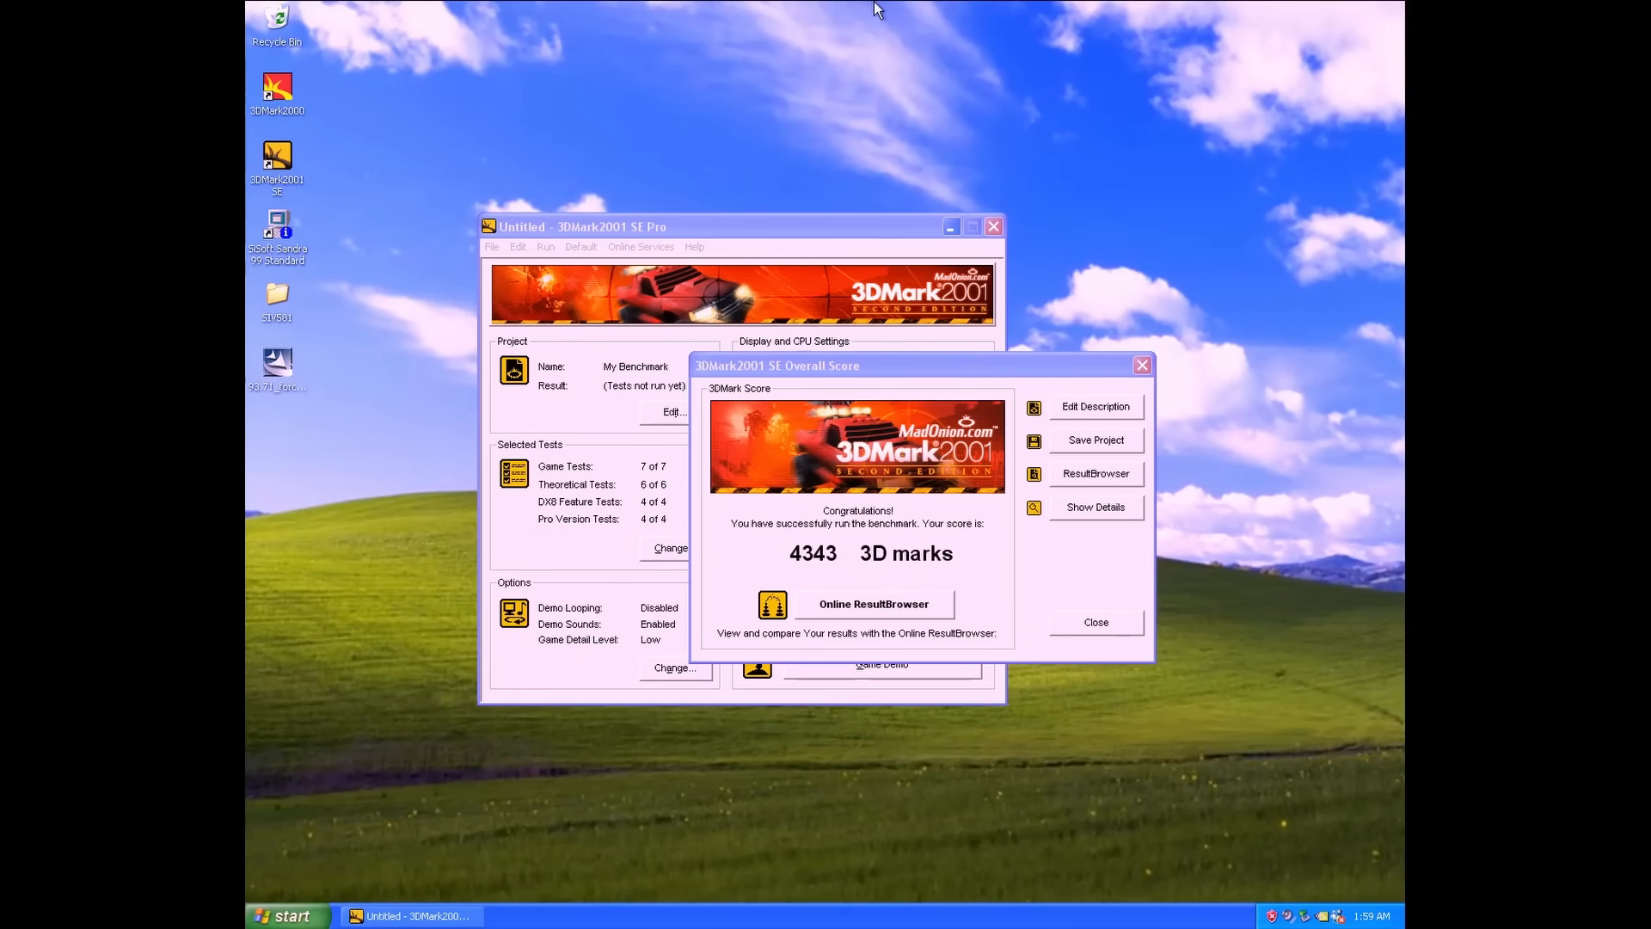
left_click(1094, 507)
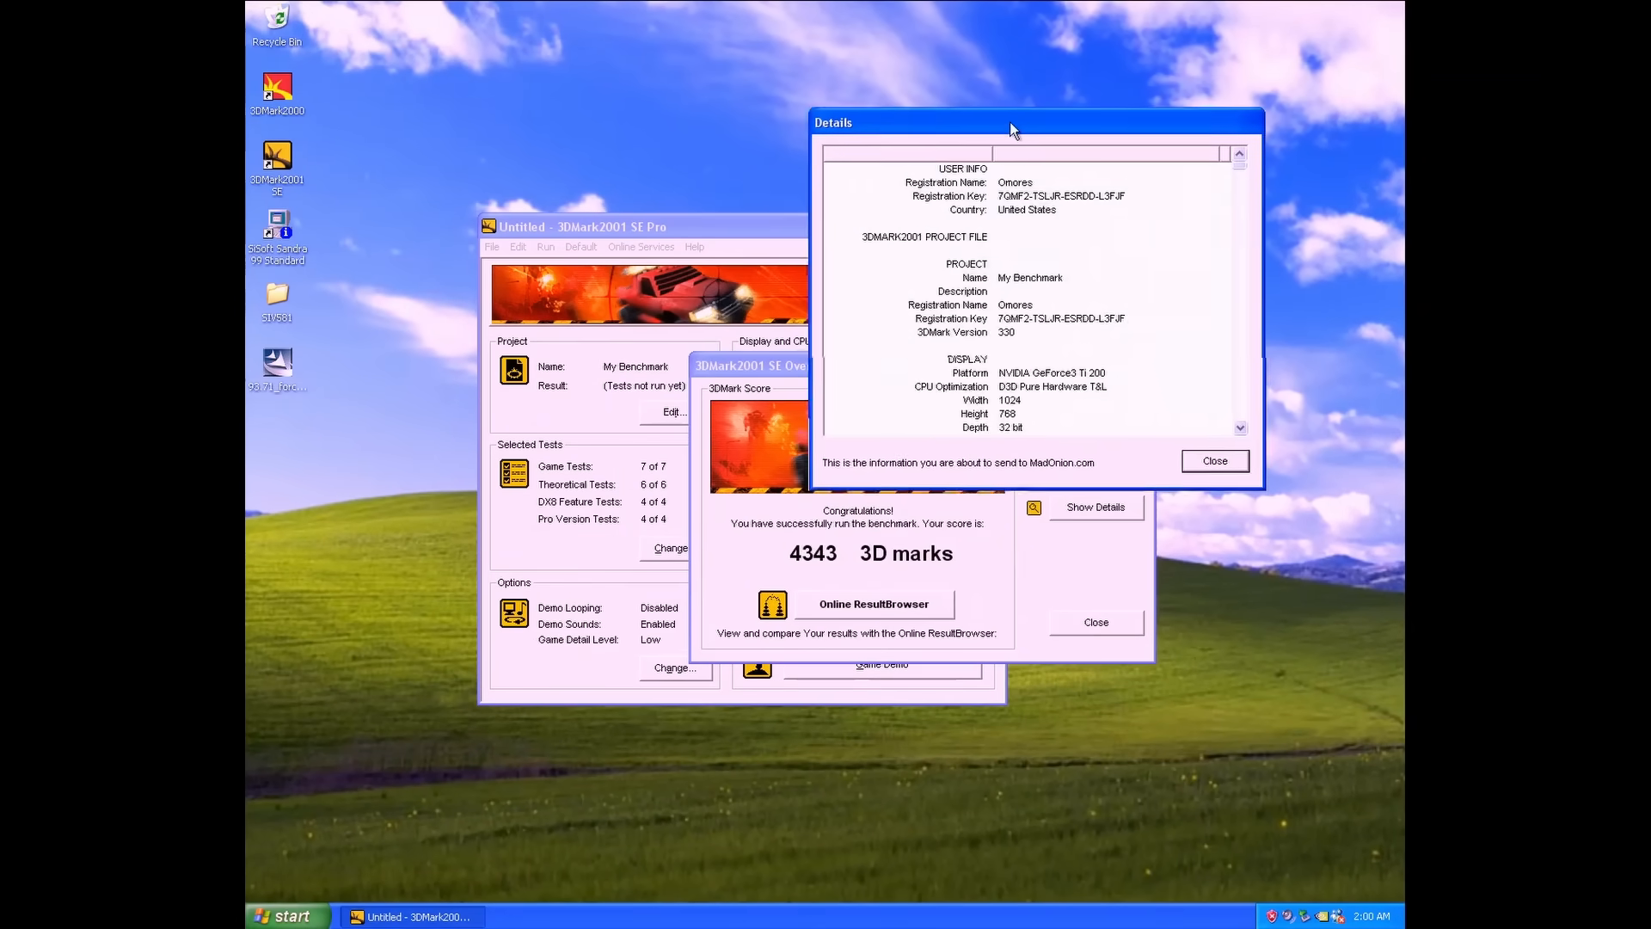